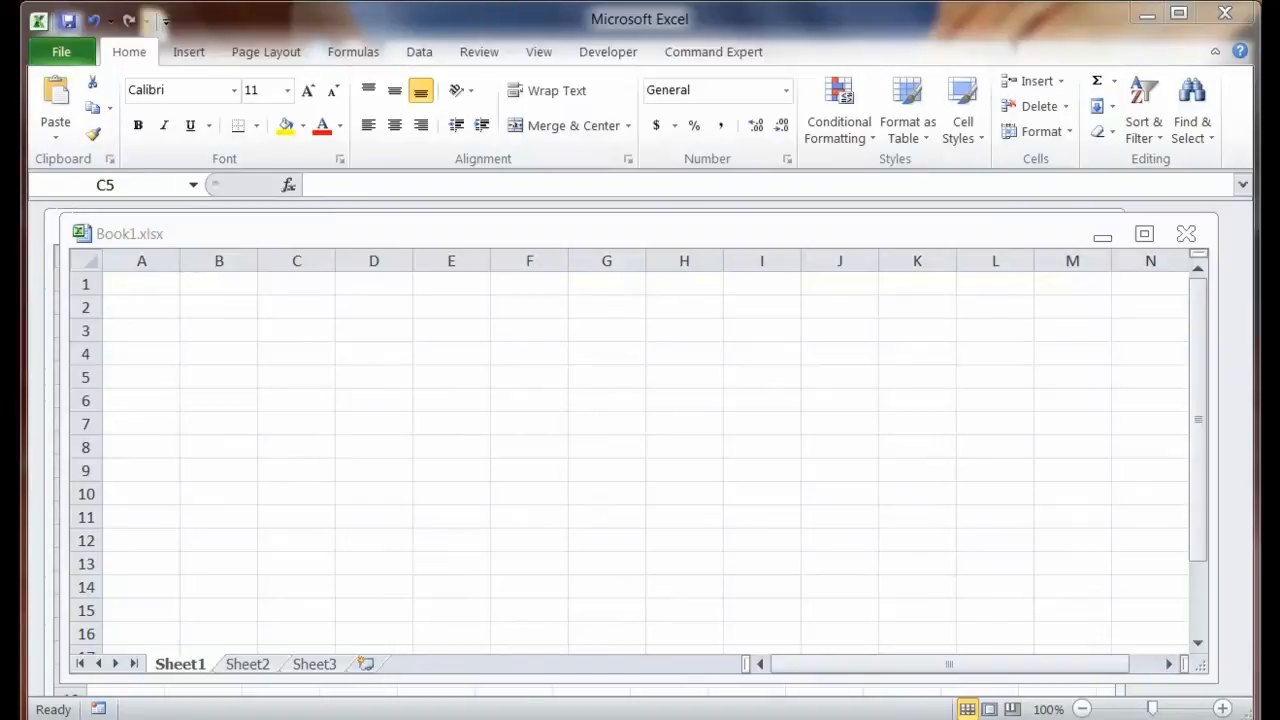
mouse_move(488, 452)
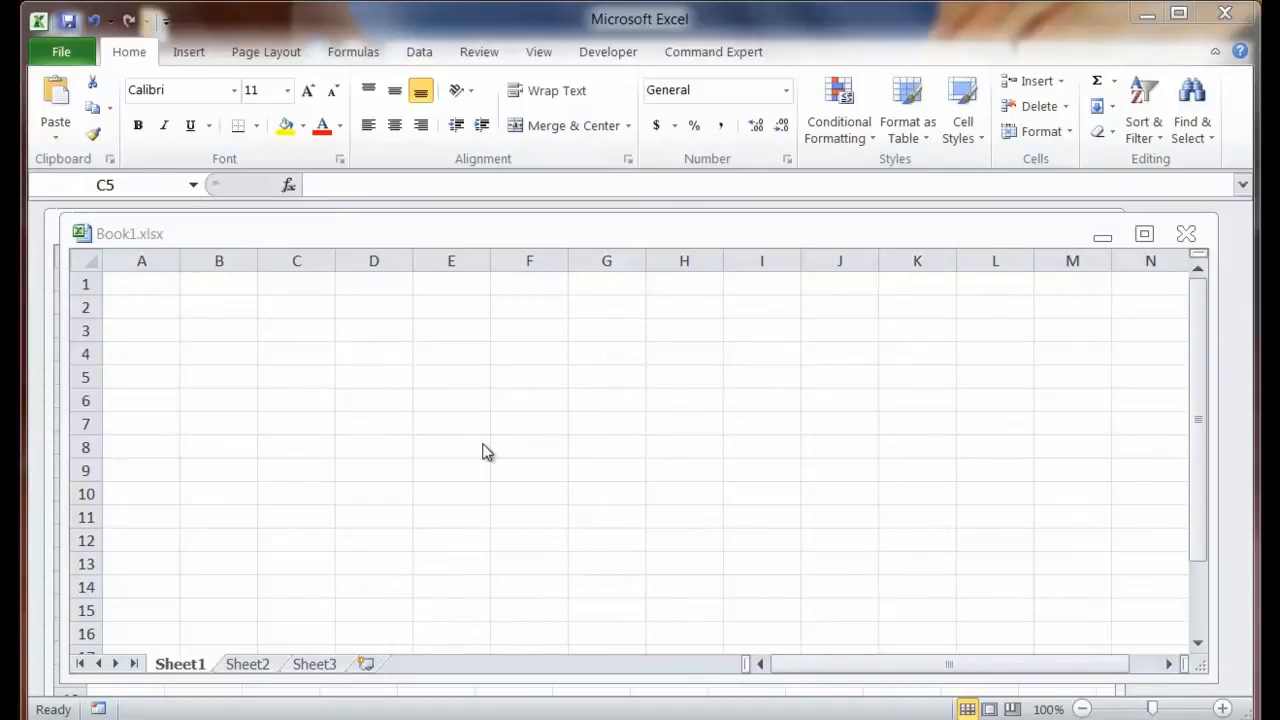
mouse_move(712, 134)
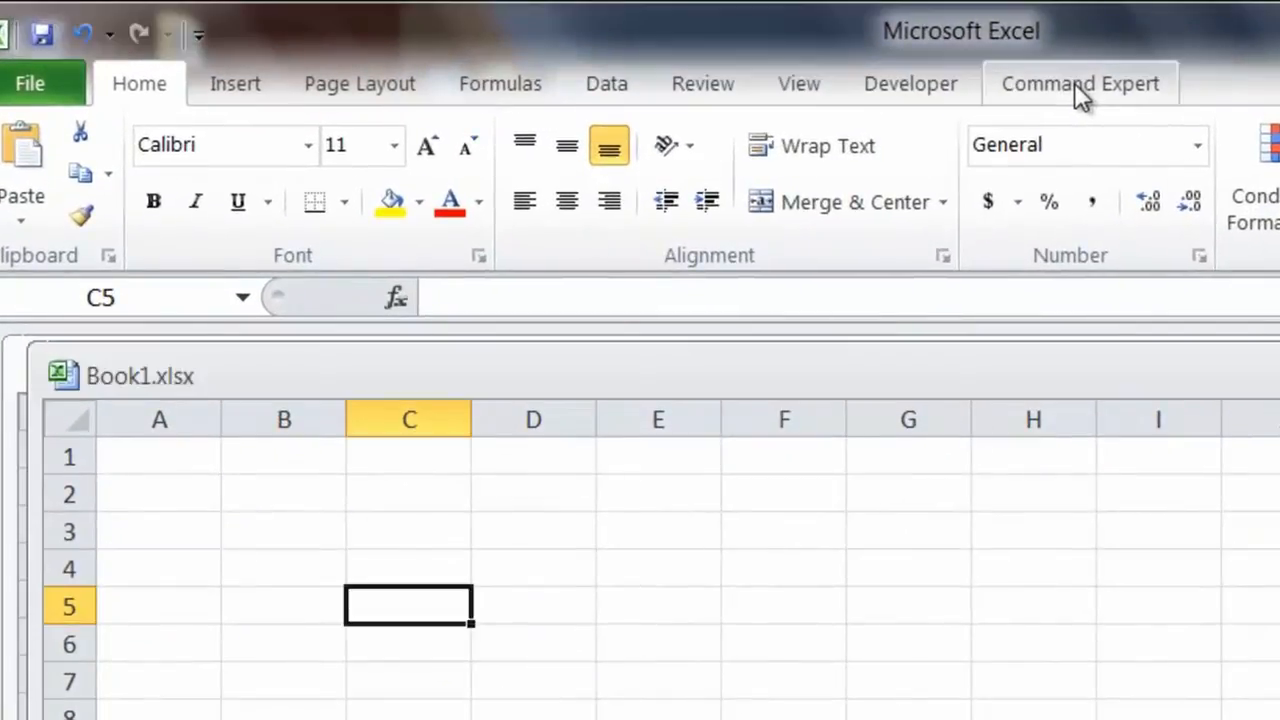
Show the Command Expert sequence task pane beside the blank workbook
click(1080, 84)
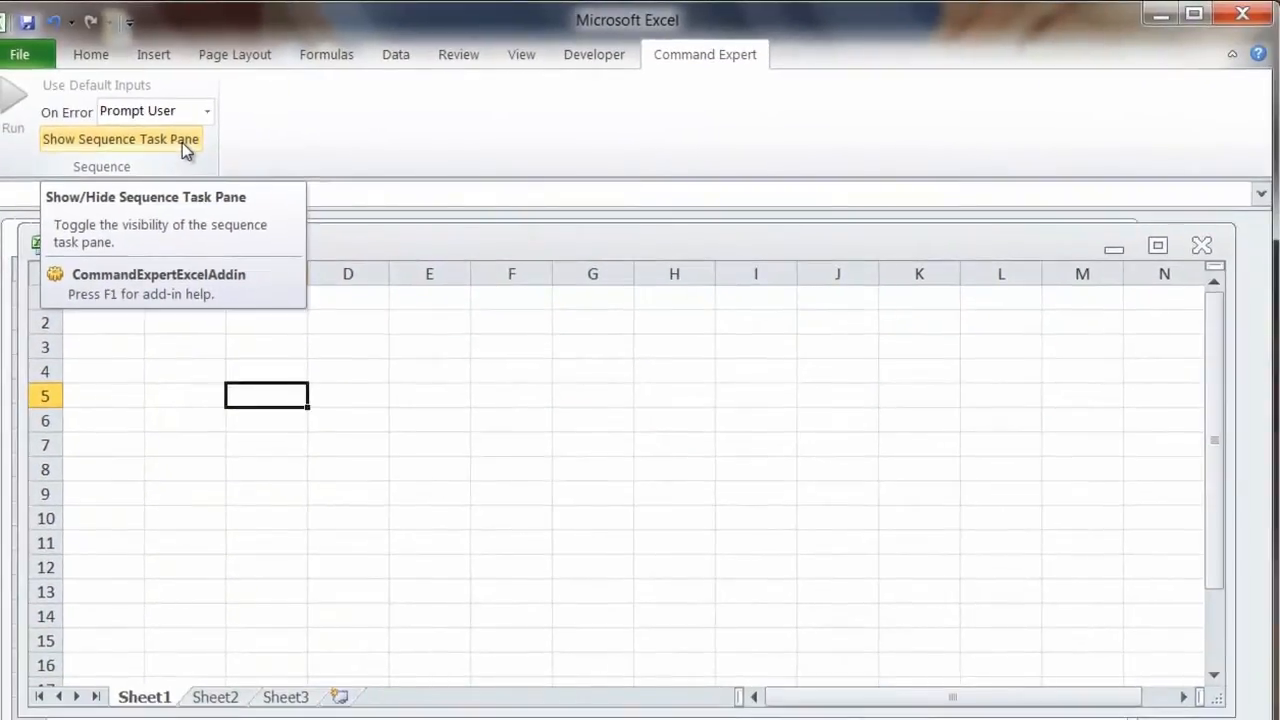
click(120, 138)
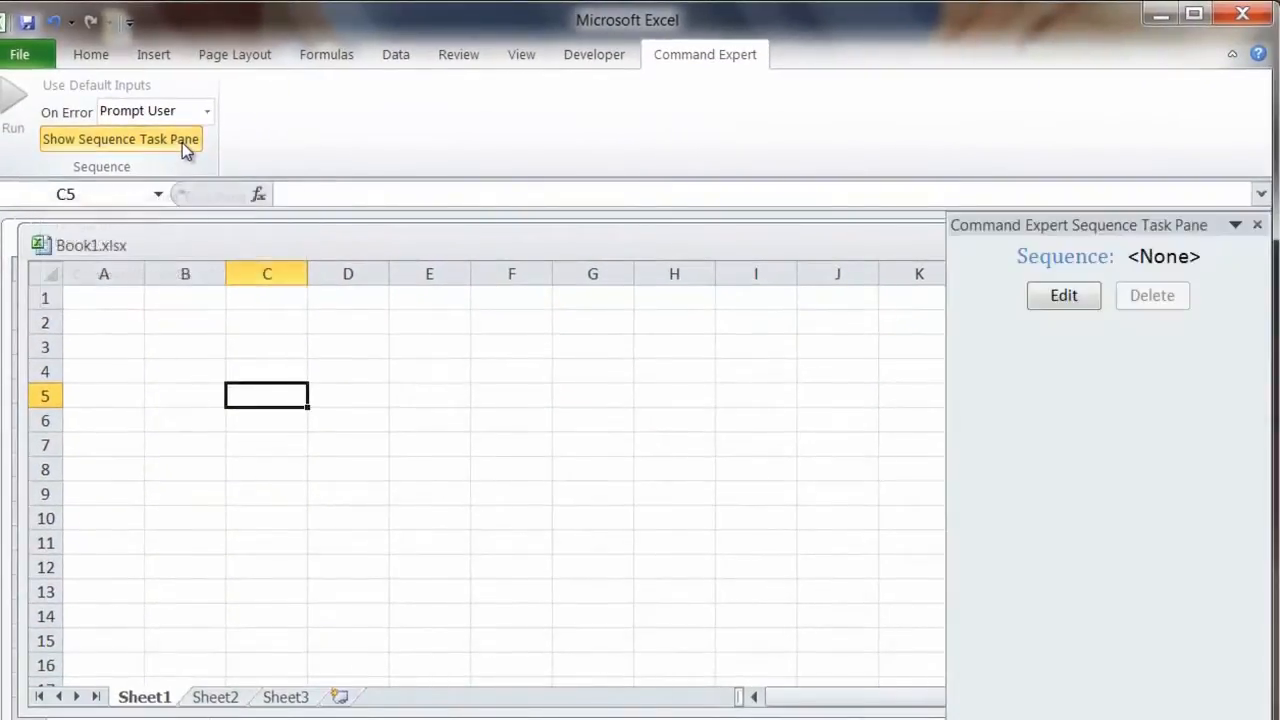
mouse_move(1024, 330)
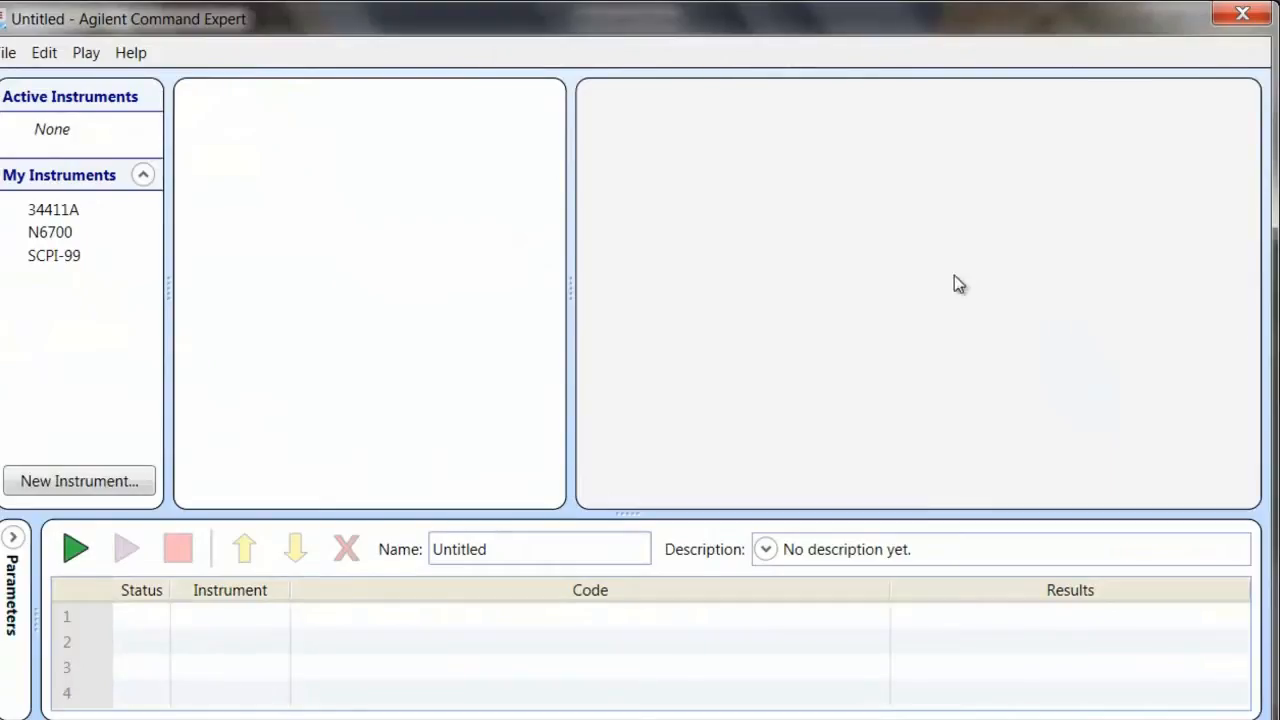
mouse_move(54, 210)
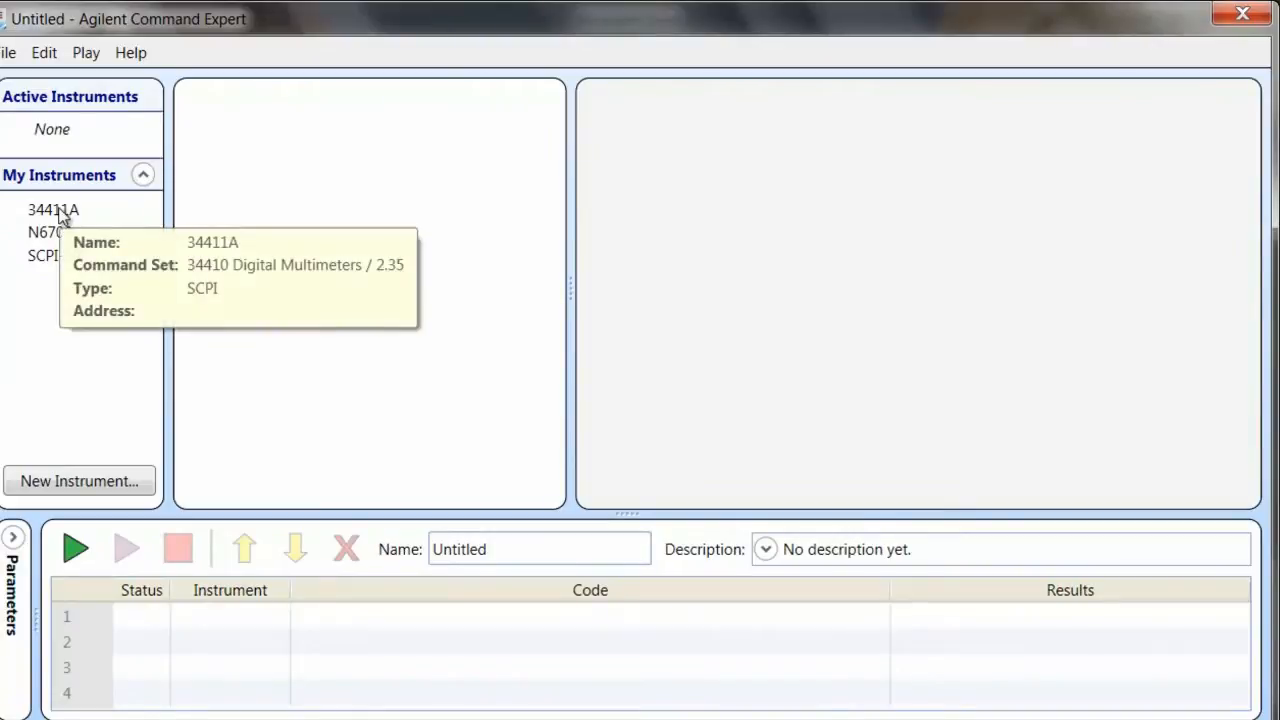
Connect to the 34411A multimeter under My Instruments and browse its command tree
click(52, 210)
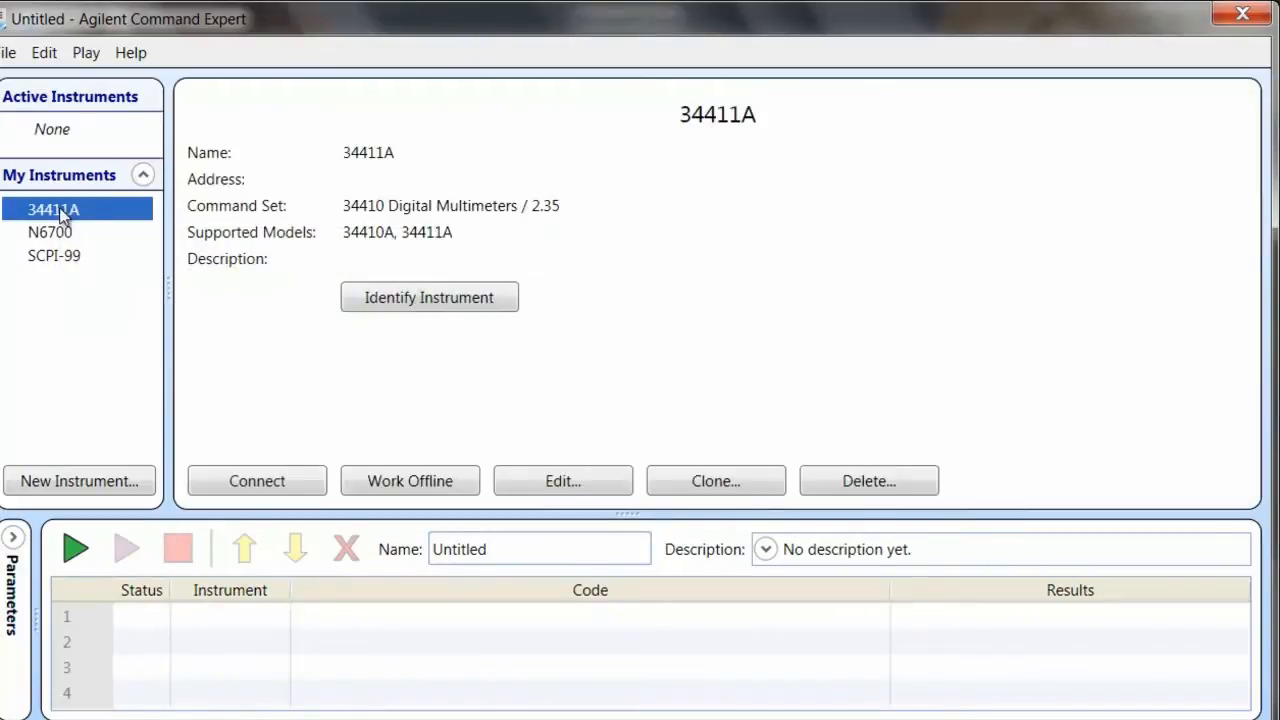
mouse_move(256, 480)
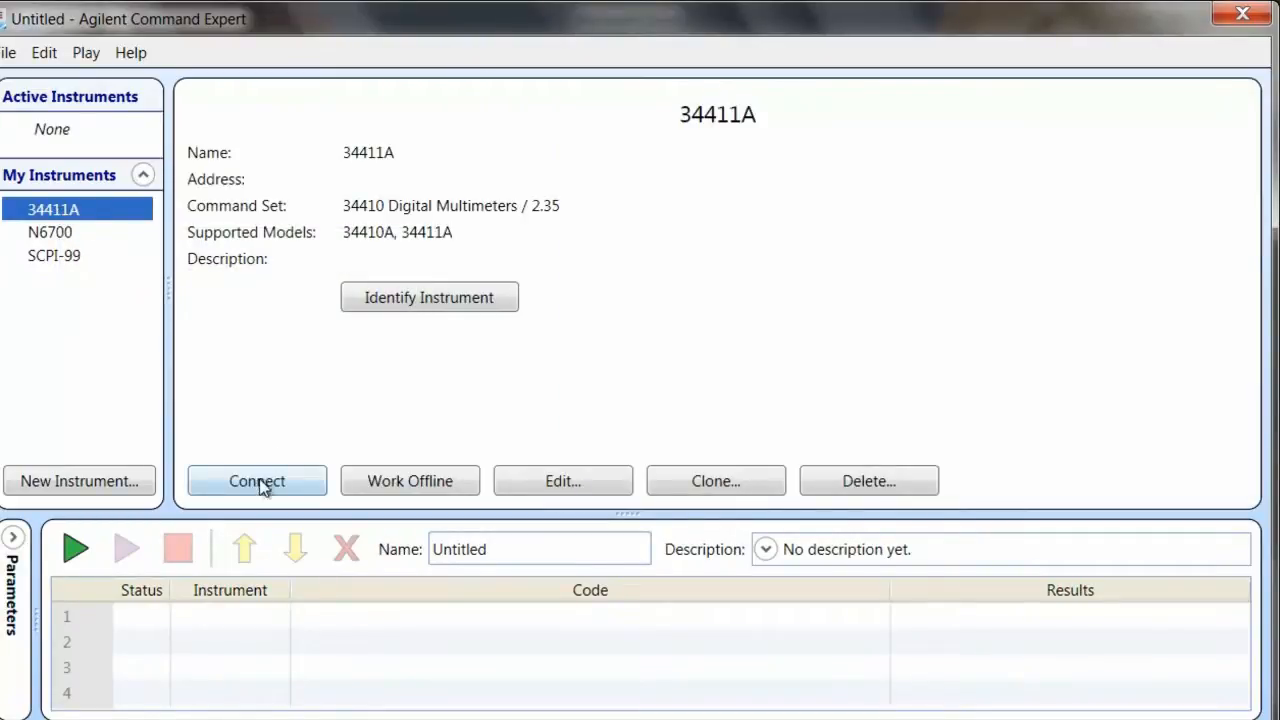
click(256, 480)
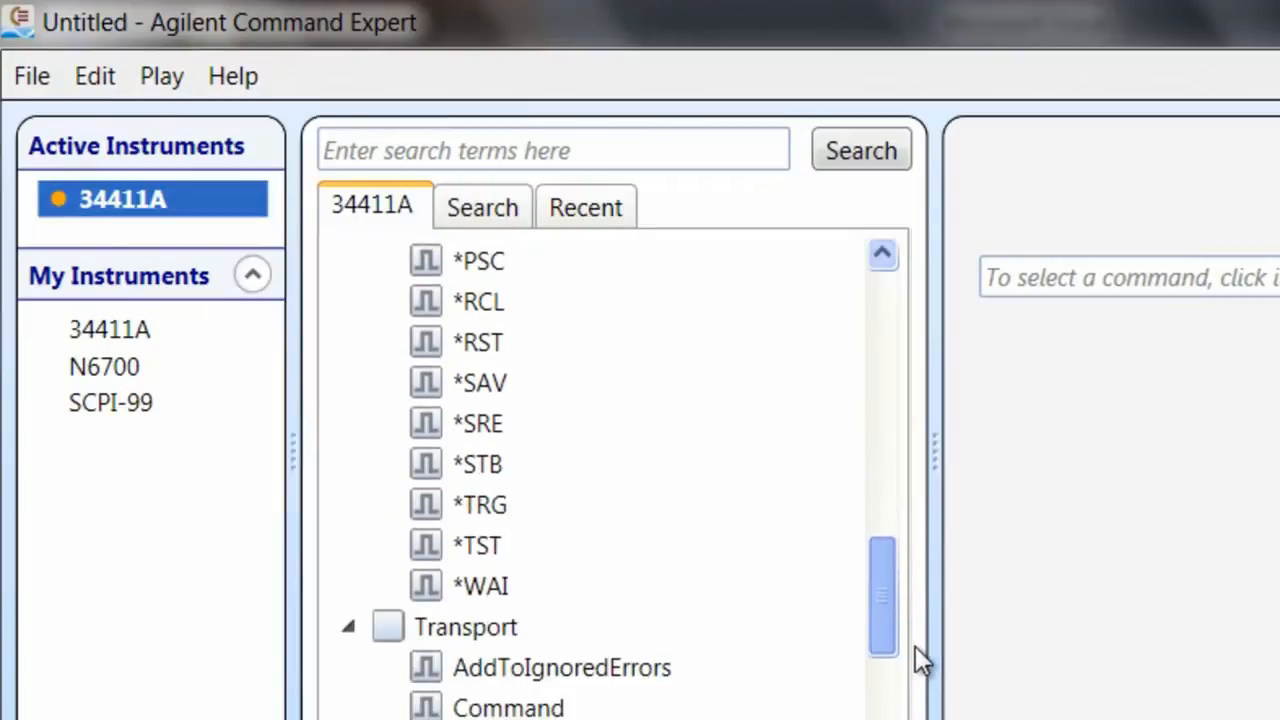
scroll(up, 3)
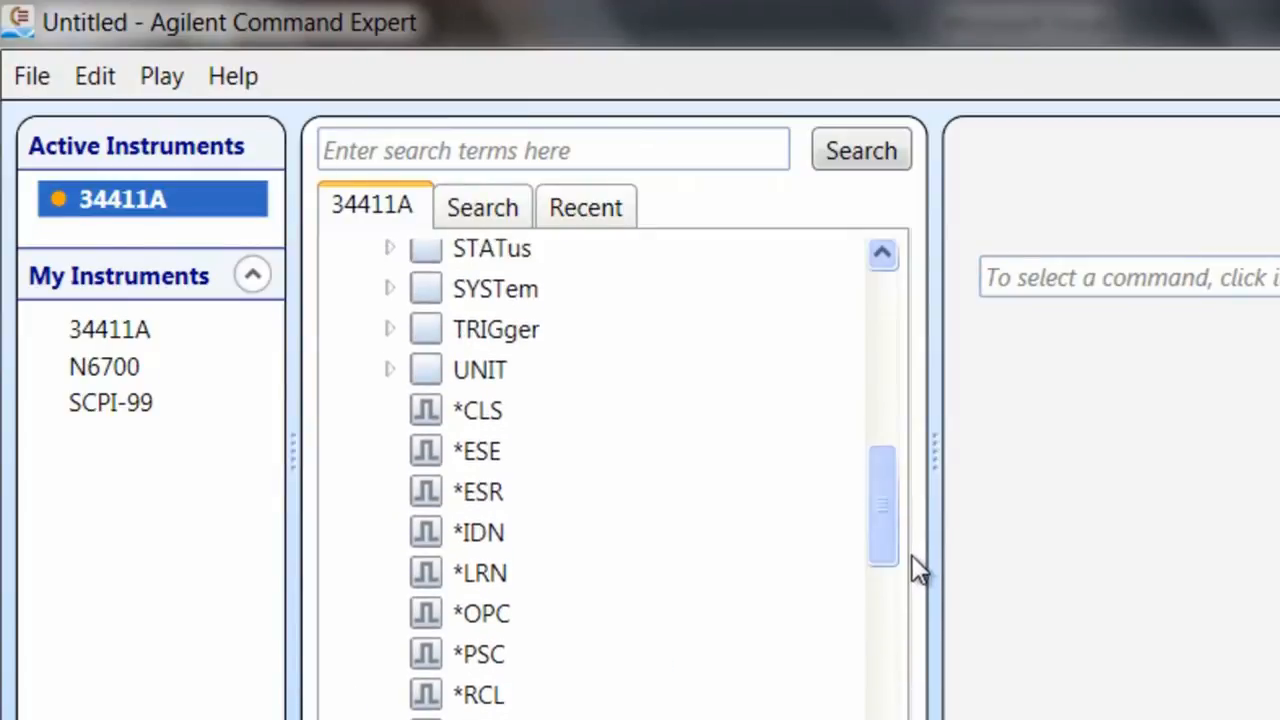
Add an *IDN? query step whose result is stored in output parameter idn
click(478, 532)
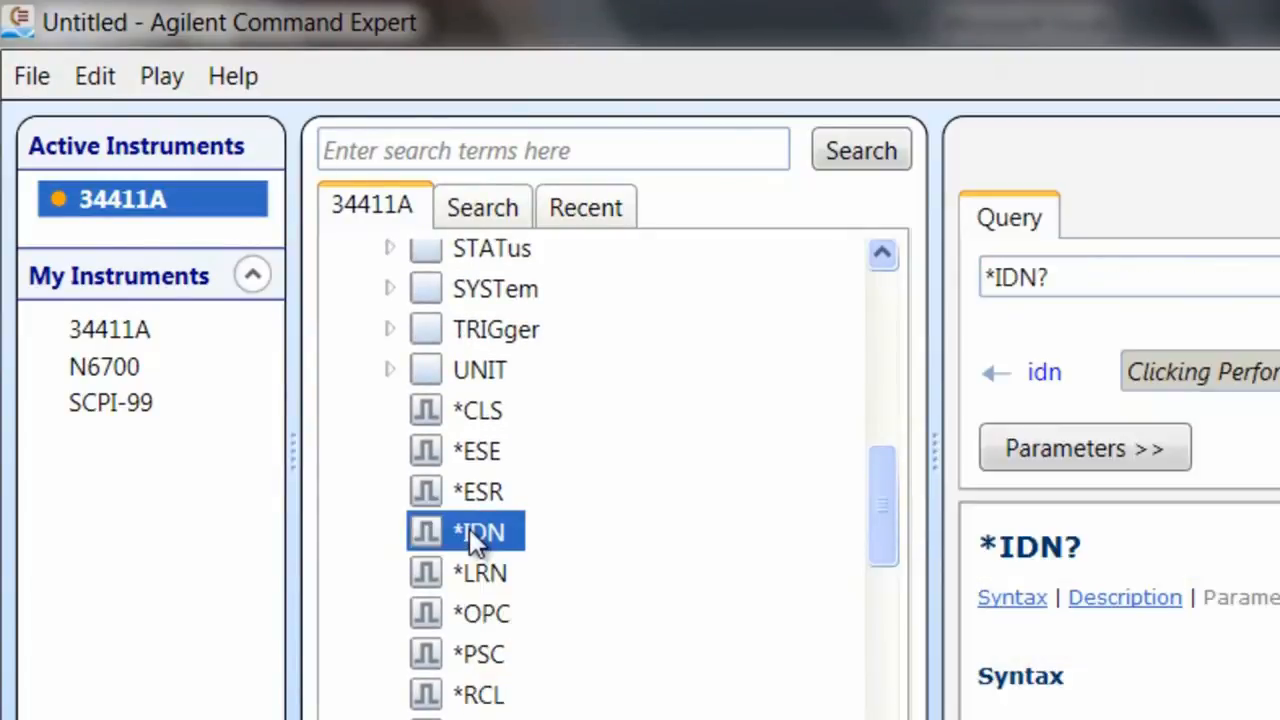
mouse_move(900, 390)
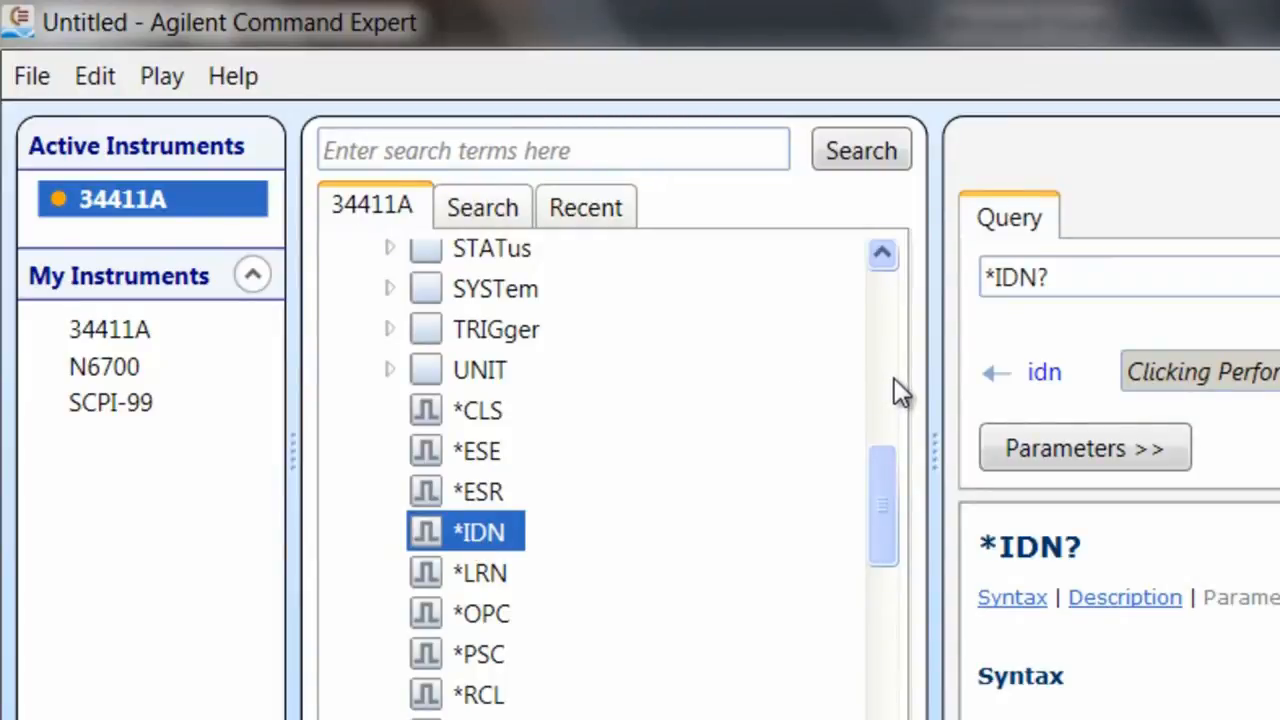
mouse_move(1030, 320)
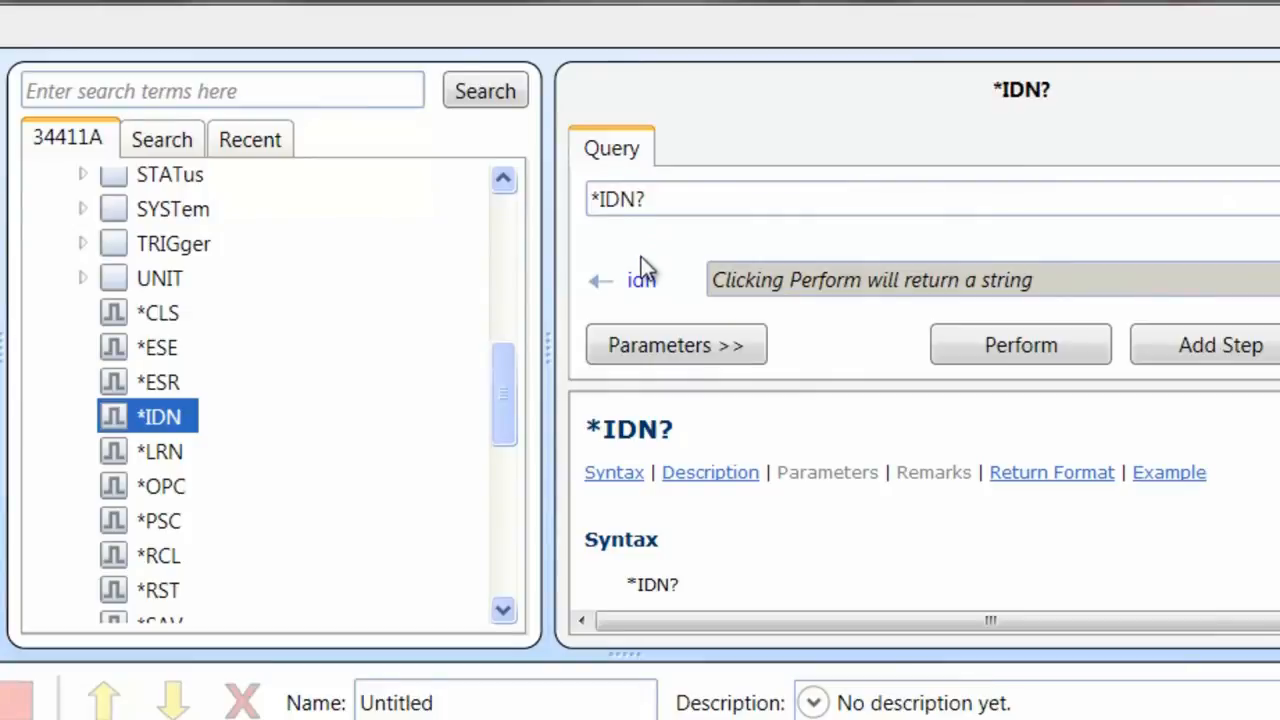
click(676, 344)
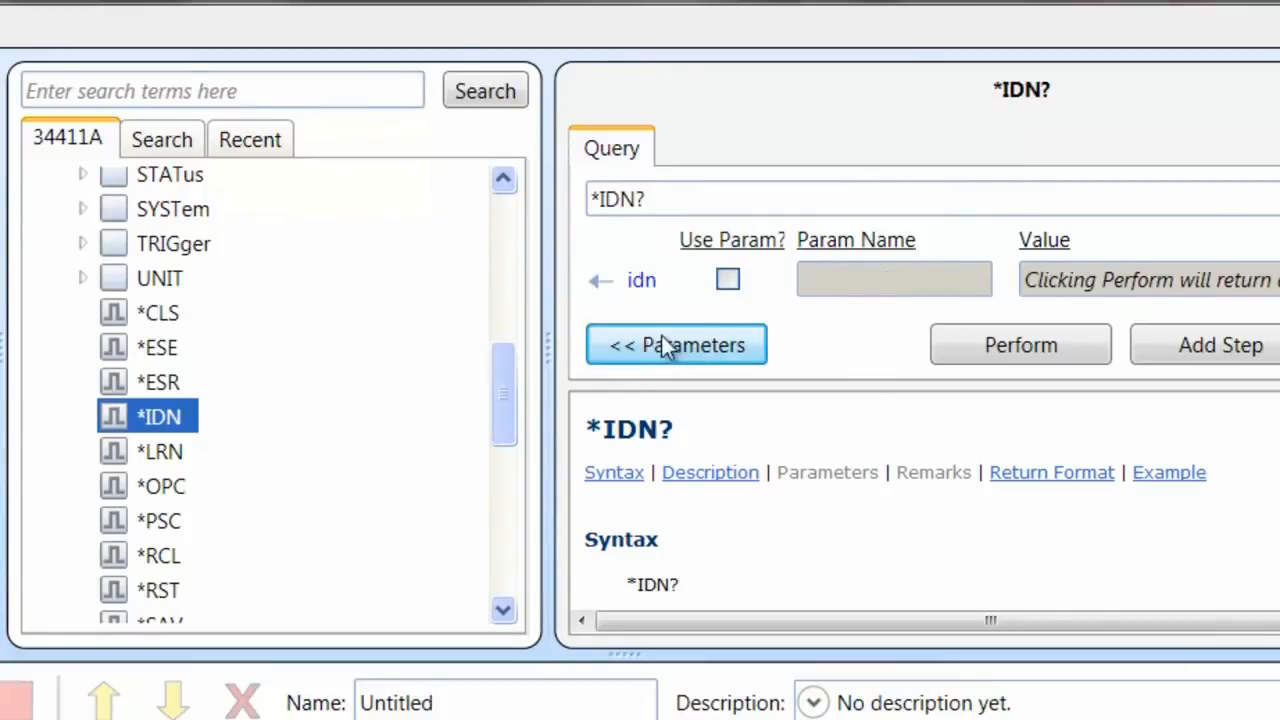
click(728, 280)
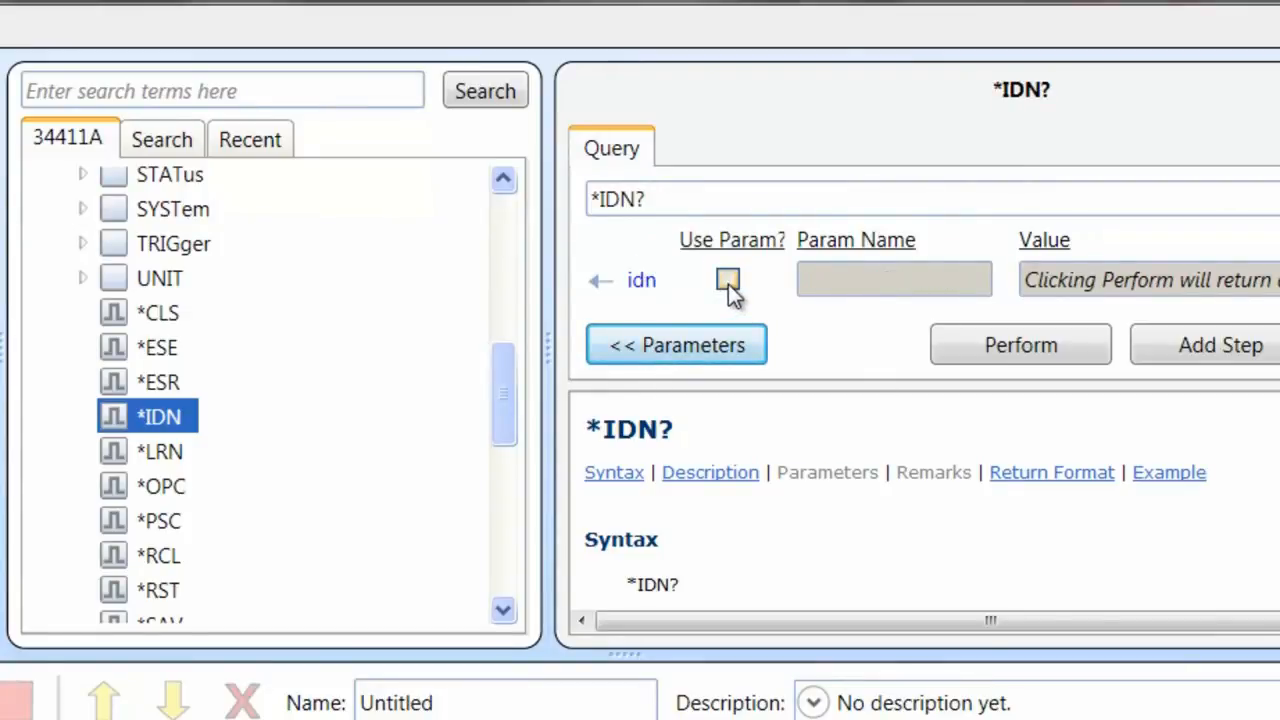
click(728, 280)
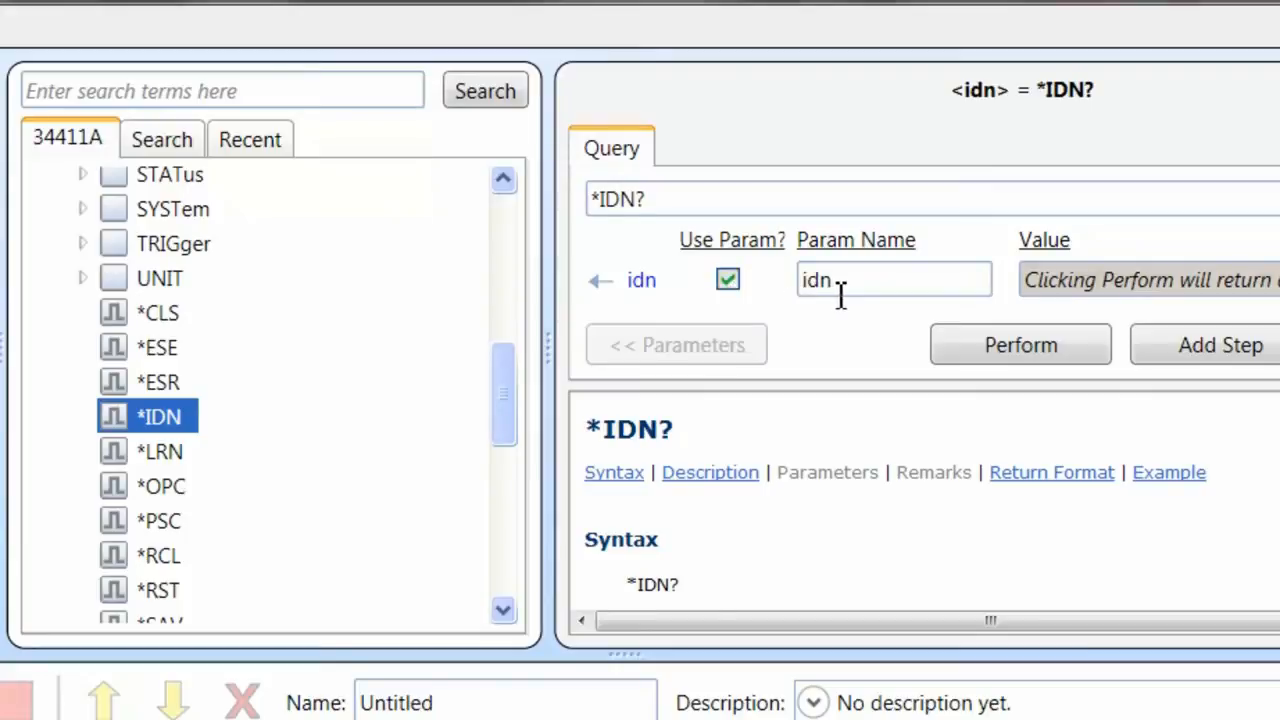
mouse_move(1080, 336)
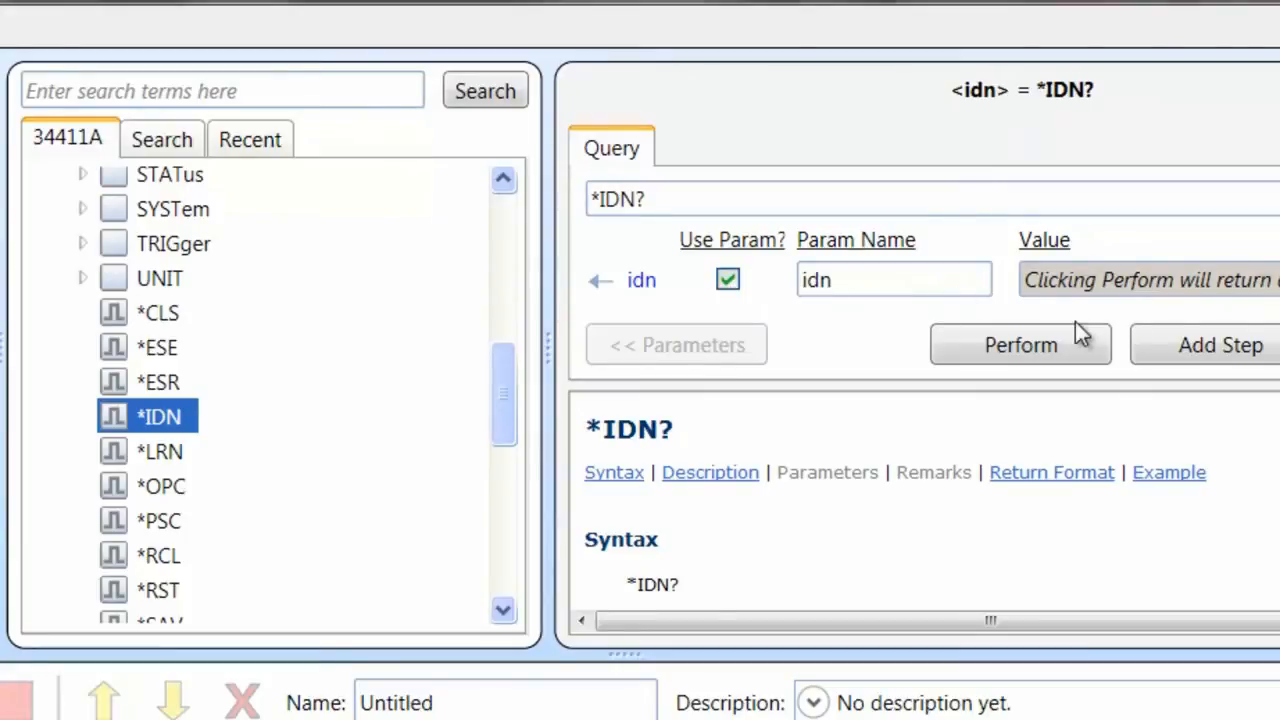
click(1220, 344)
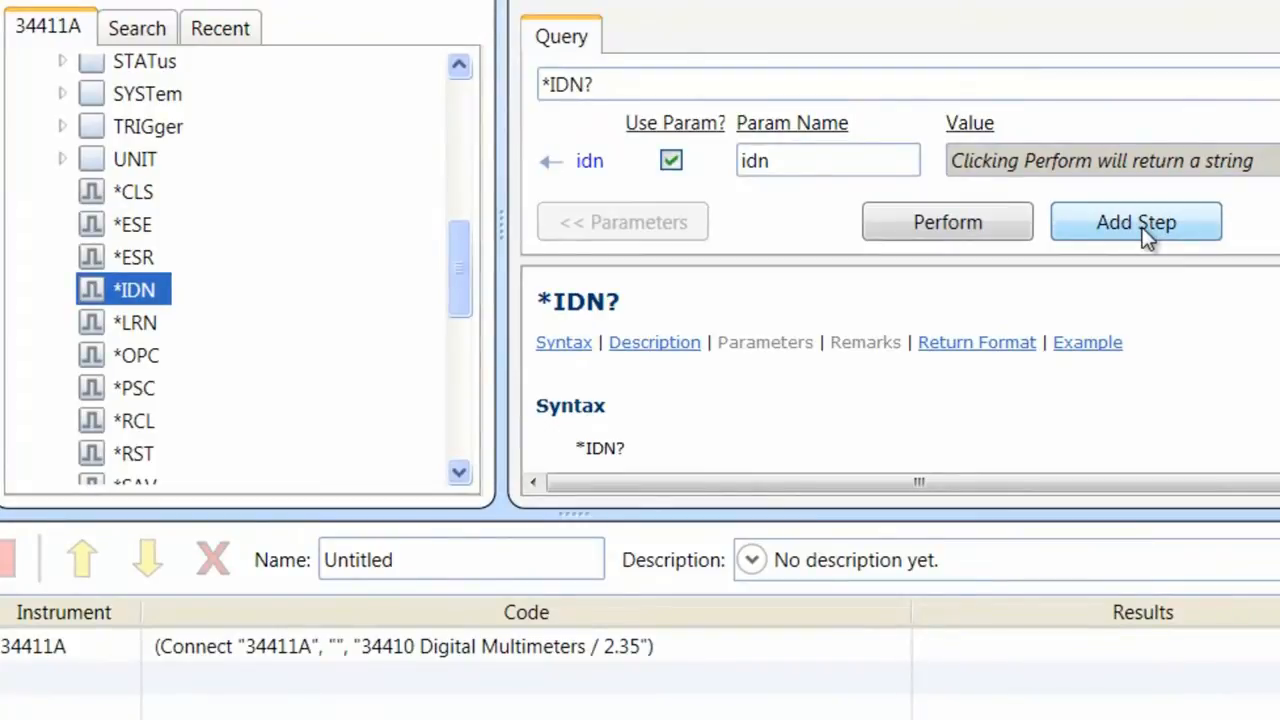
click(1136, 222)
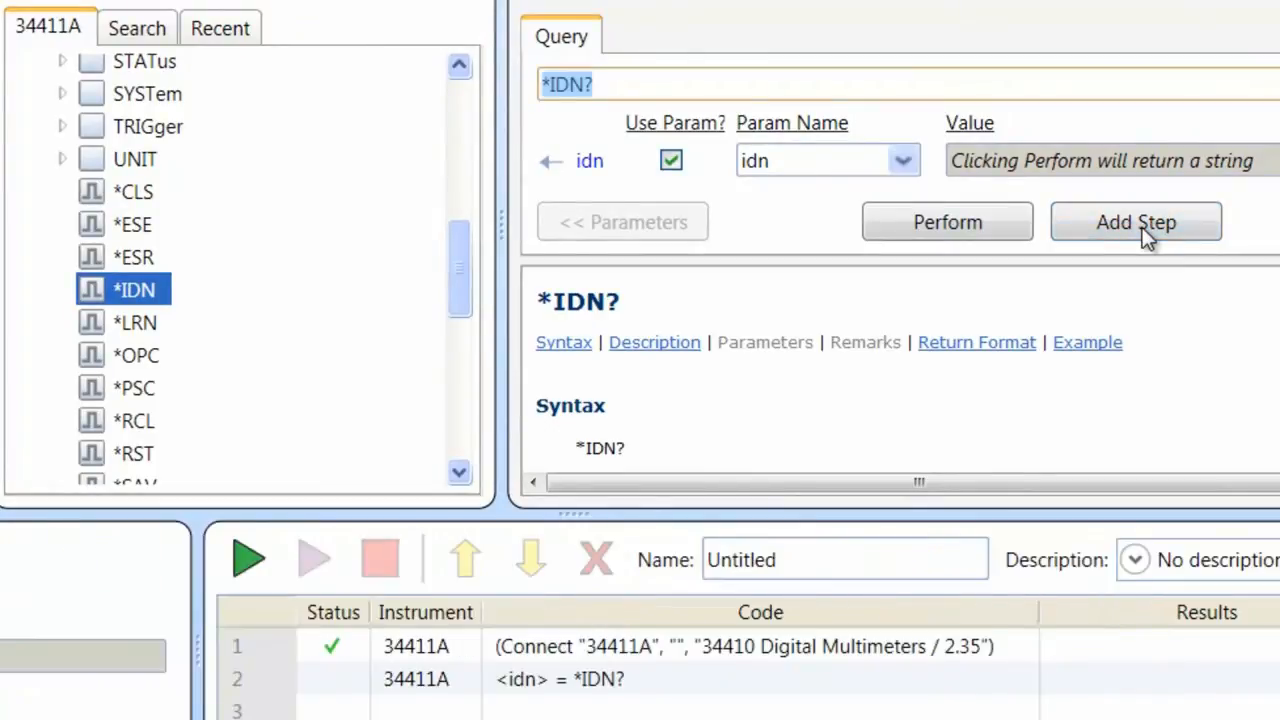
mouse_move(664, 692)
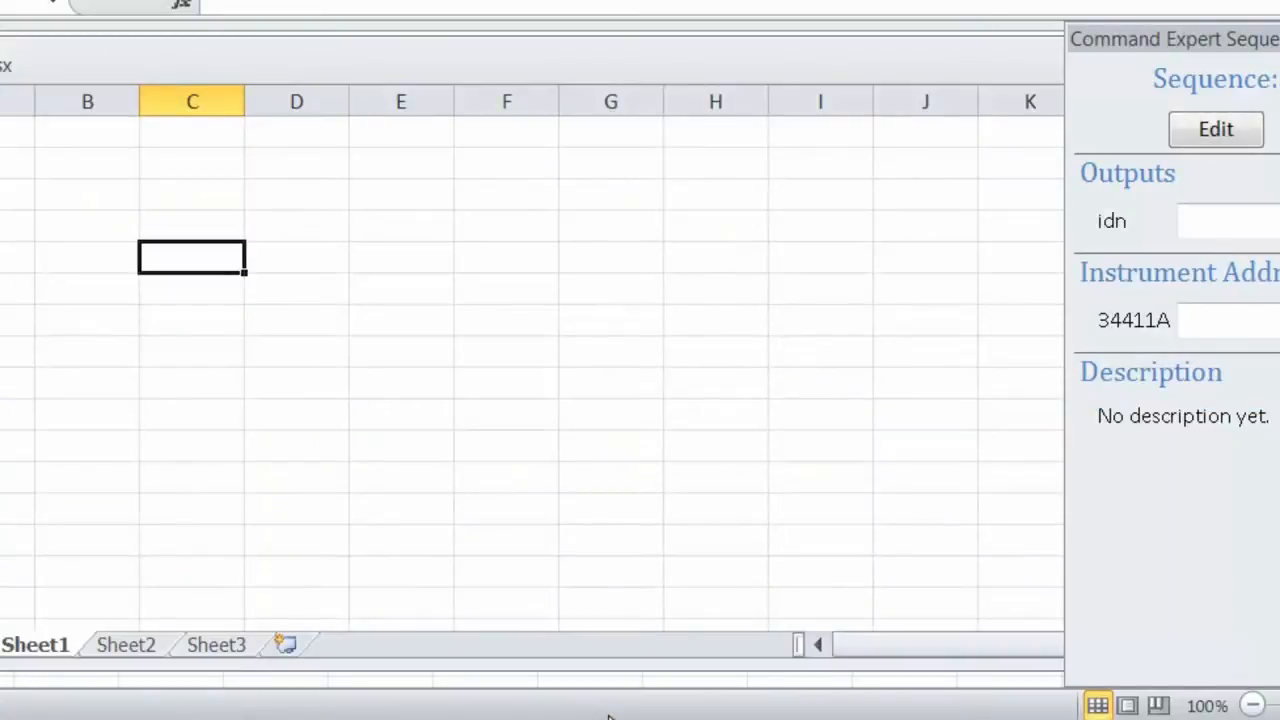
mouse_move(168, 144)
text(V)
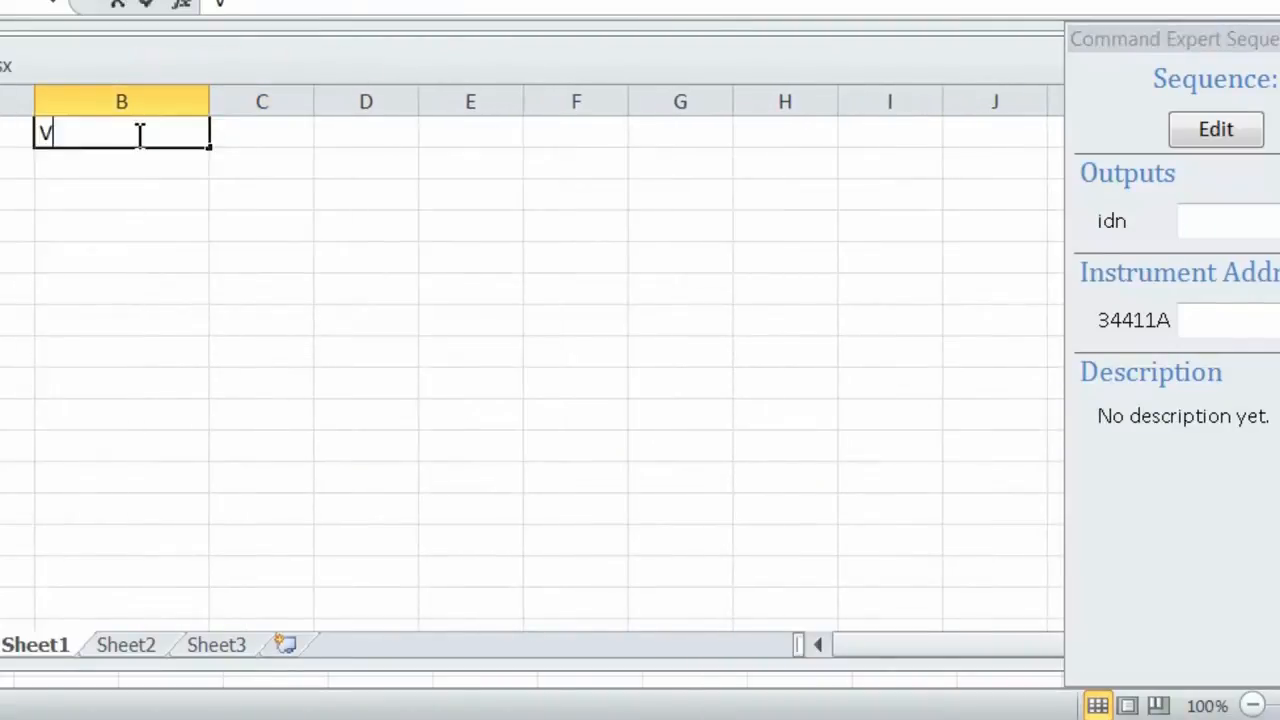
Label the row Visa Addr: with the pasted USB VISA address beside it
text(isa A)
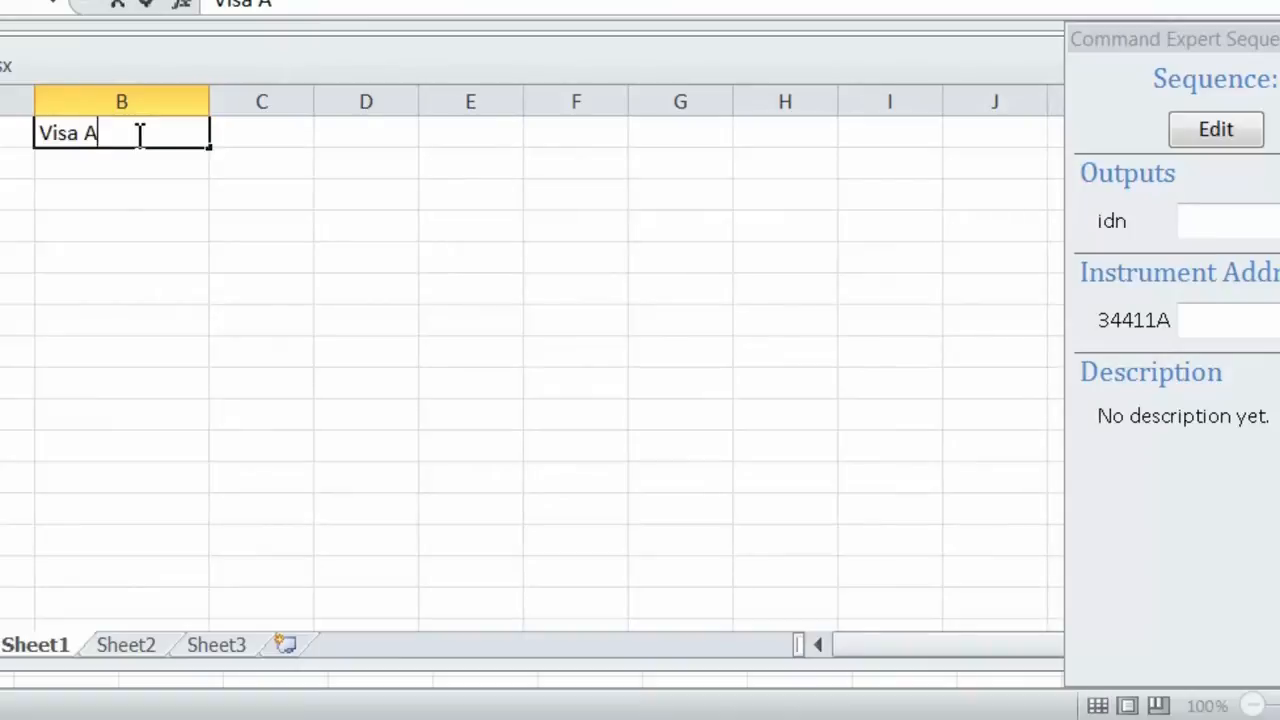
text(ddr:)
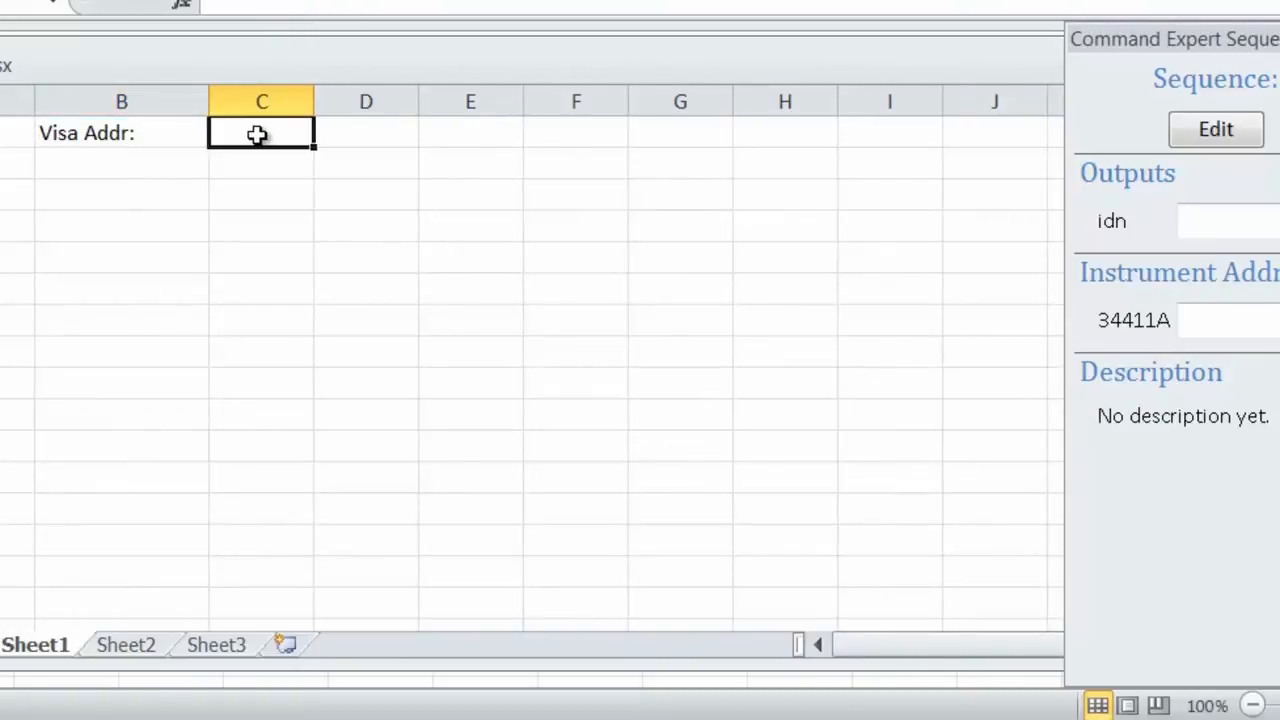
key(ctrl+v)
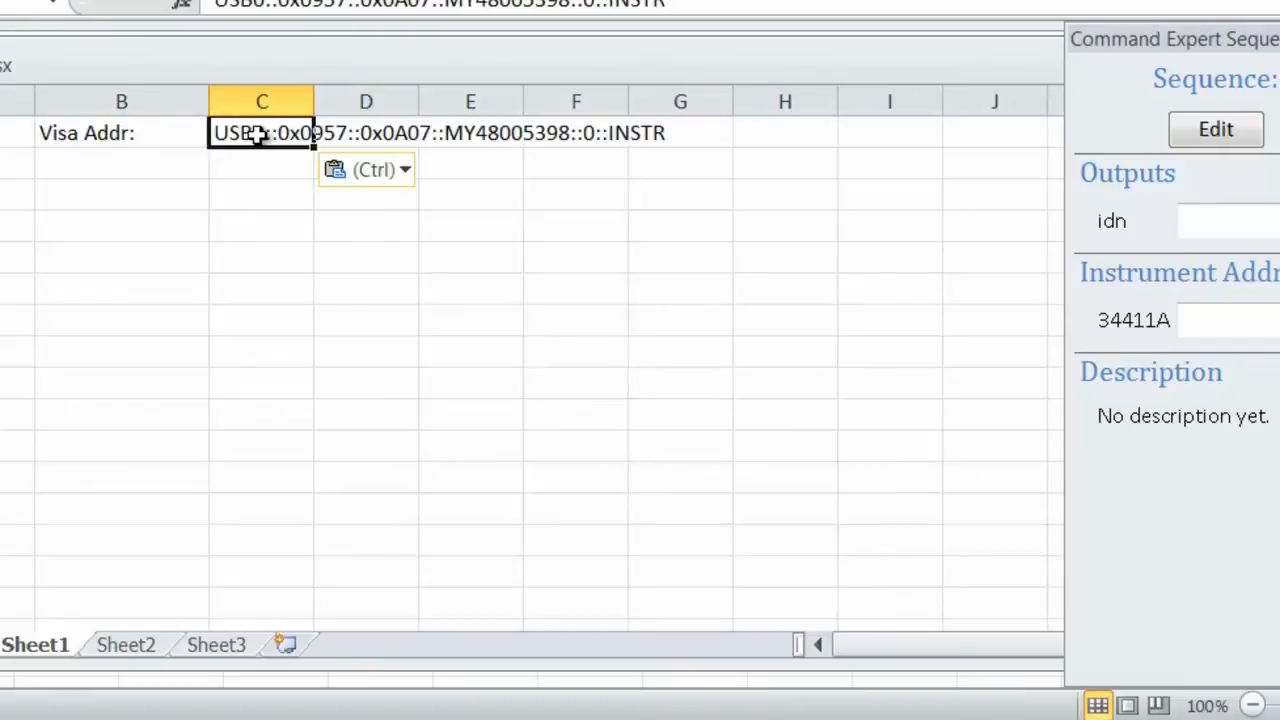
Enter the heading *IDN Response: in cell B4 and move to C4
click(122, 224)
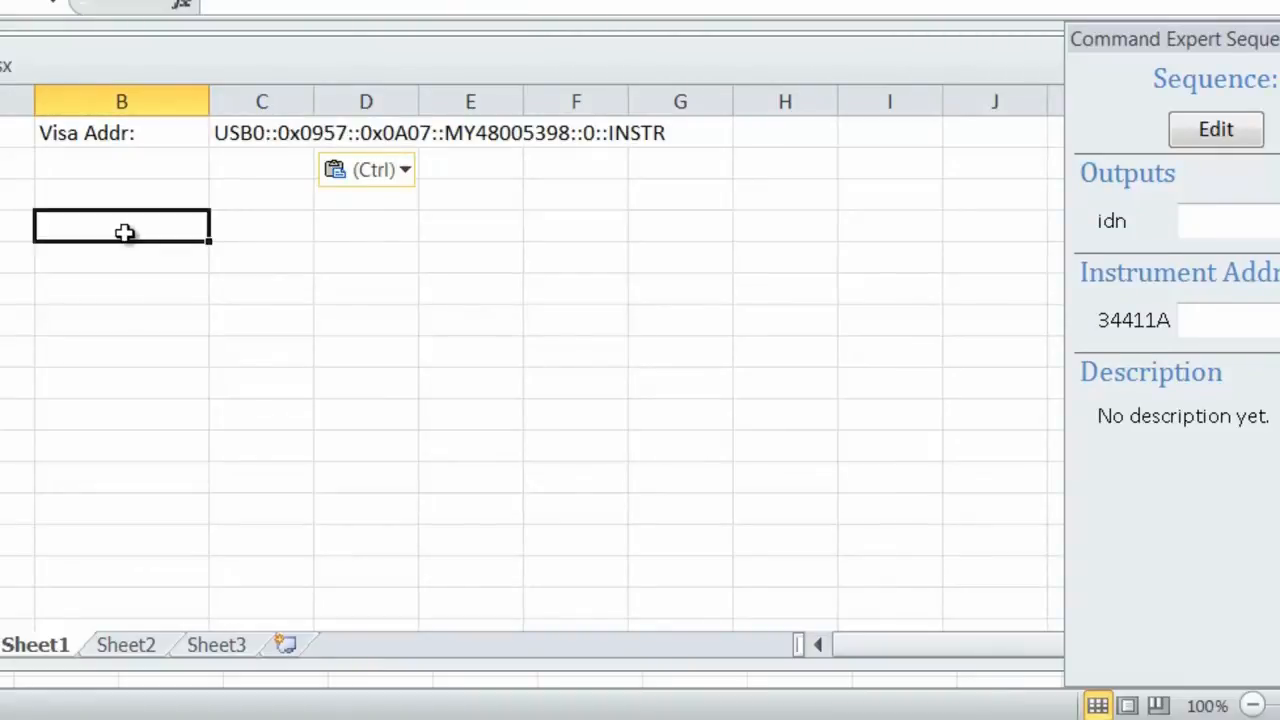
text(*)
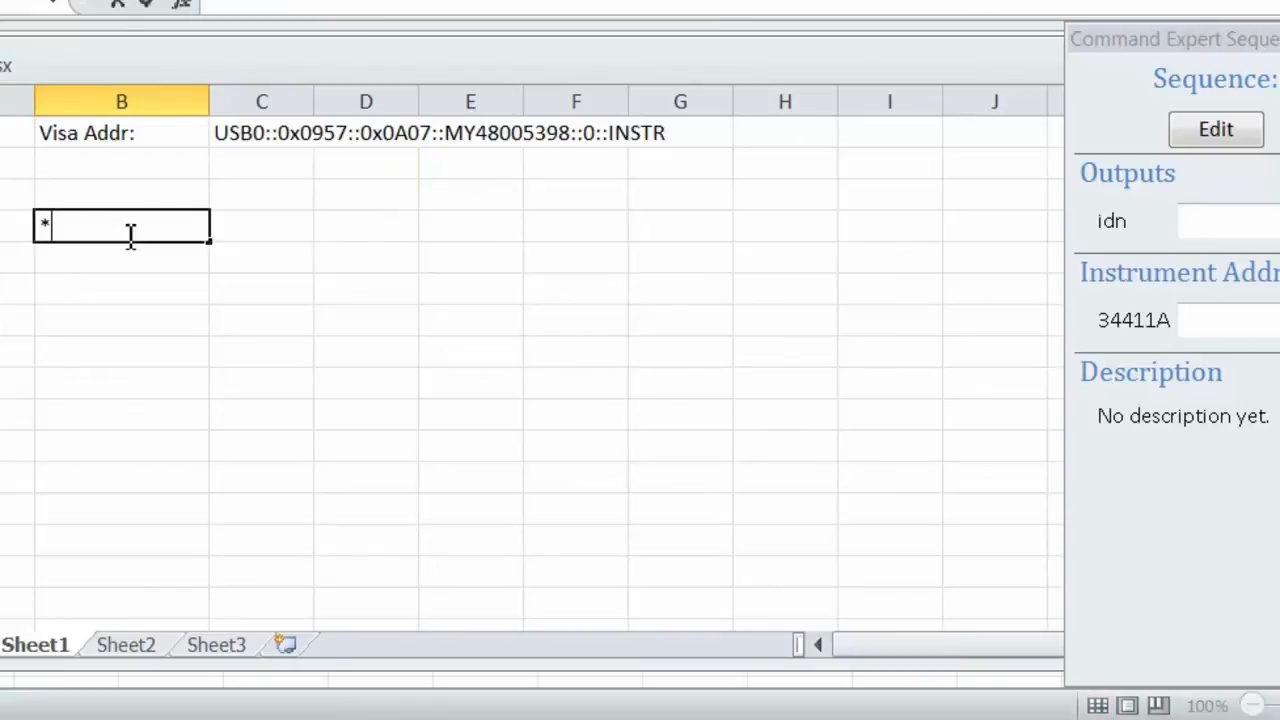
text(IDN)
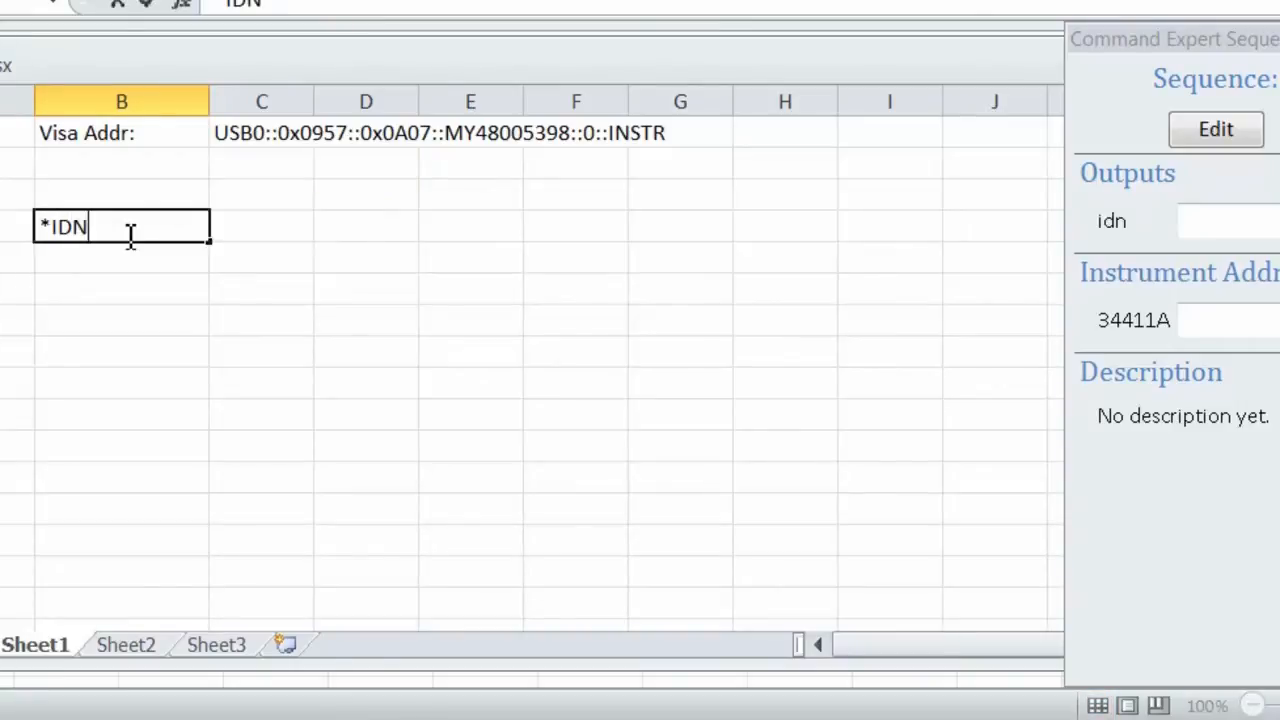
text(Respon)
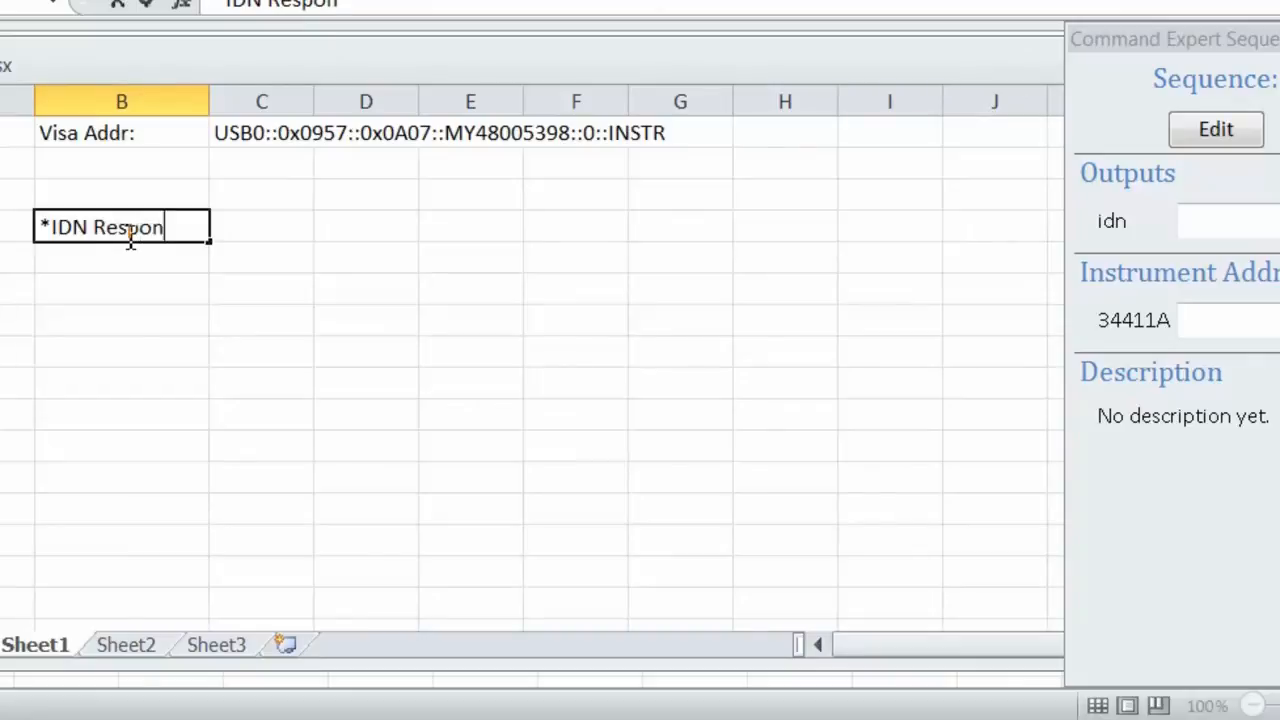
text(se:)
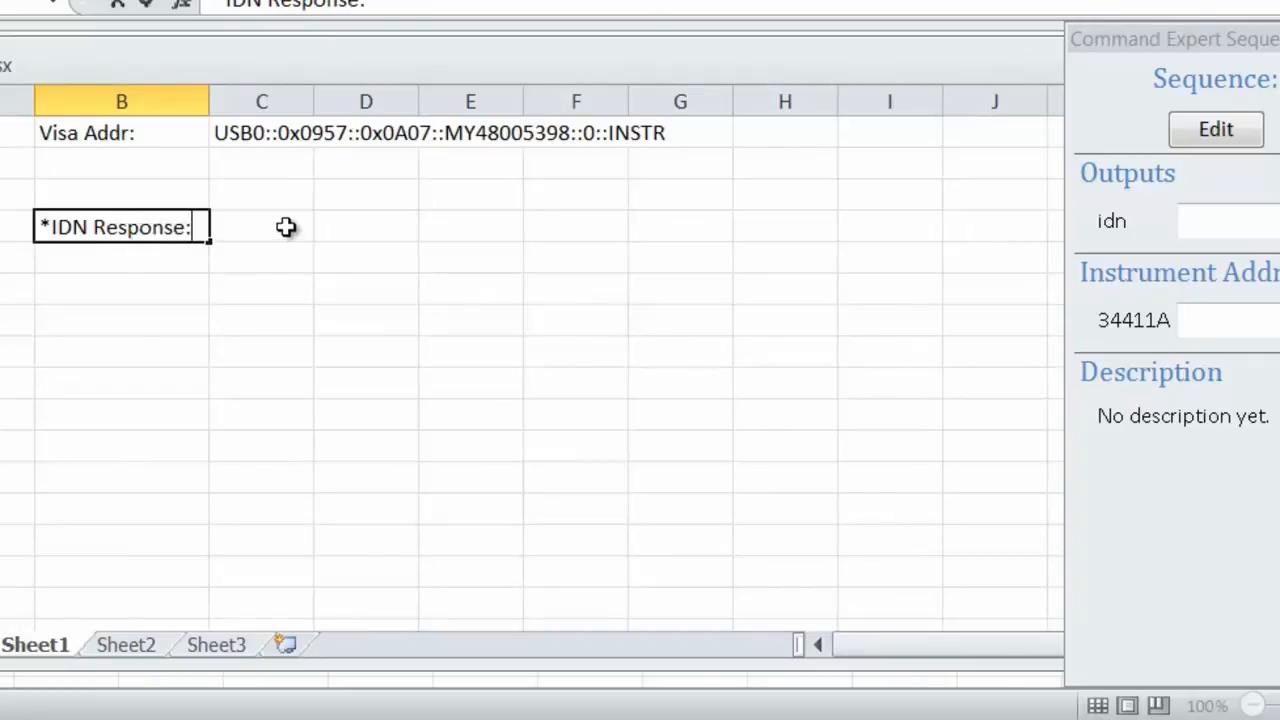
click(262, 226)
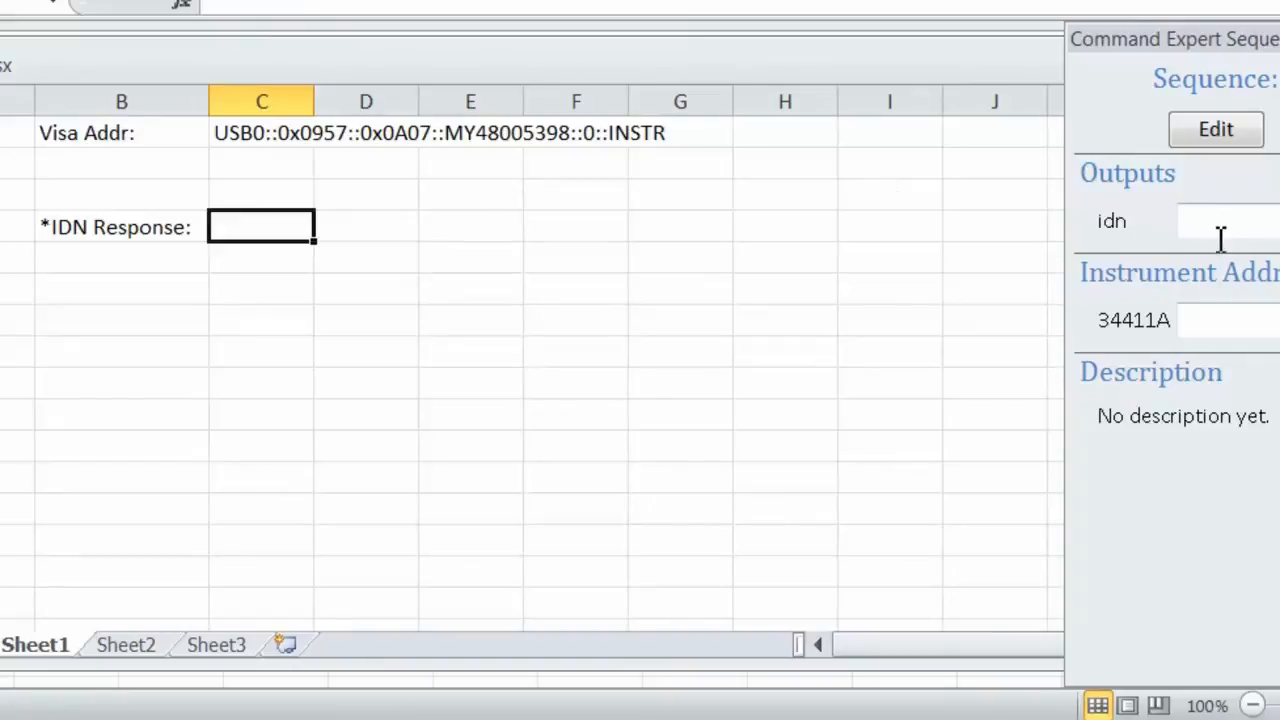
Map the idn output to cell C4 and the 34411A instrument address to C1
click(1228, 220)
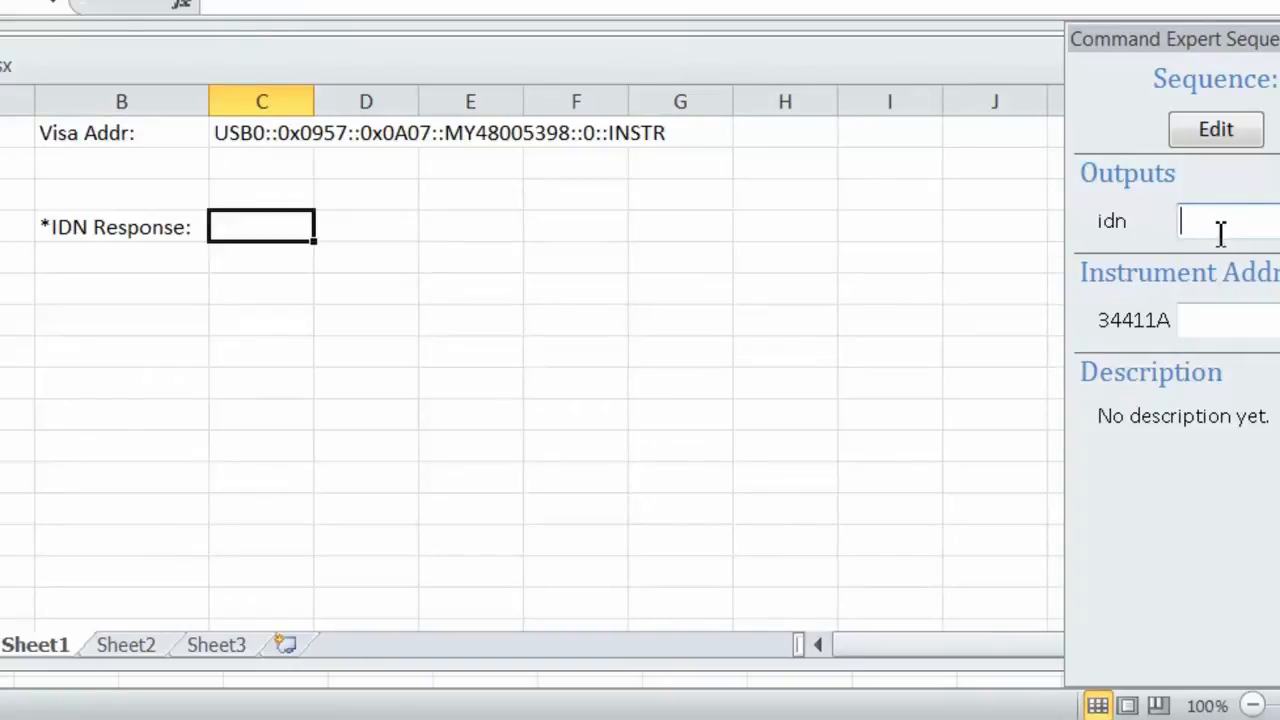
text(C1)
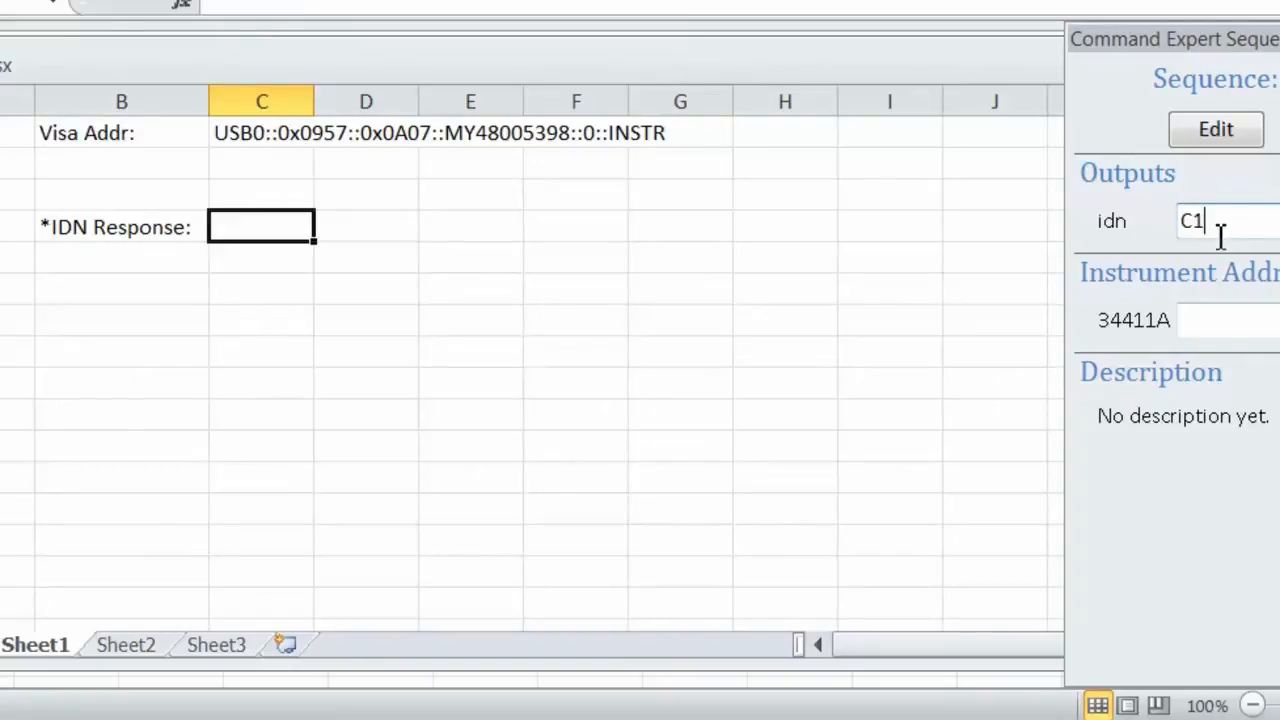
text(4)
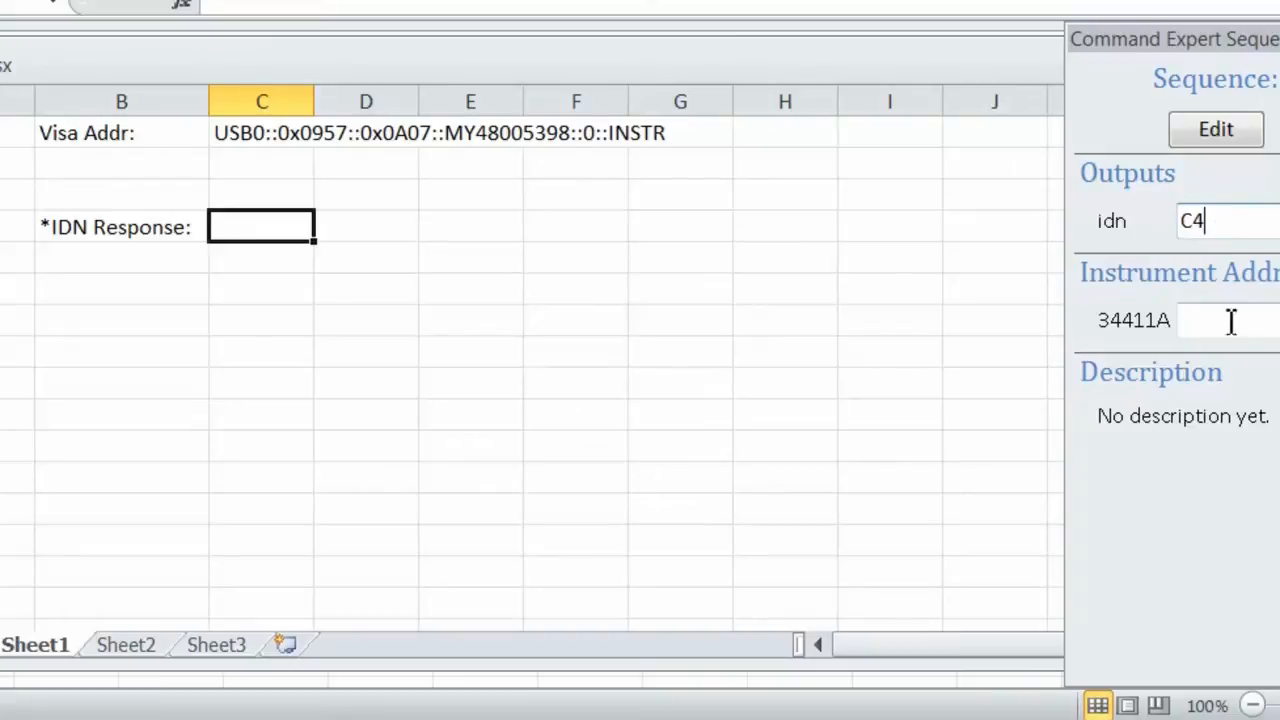
text(C1)
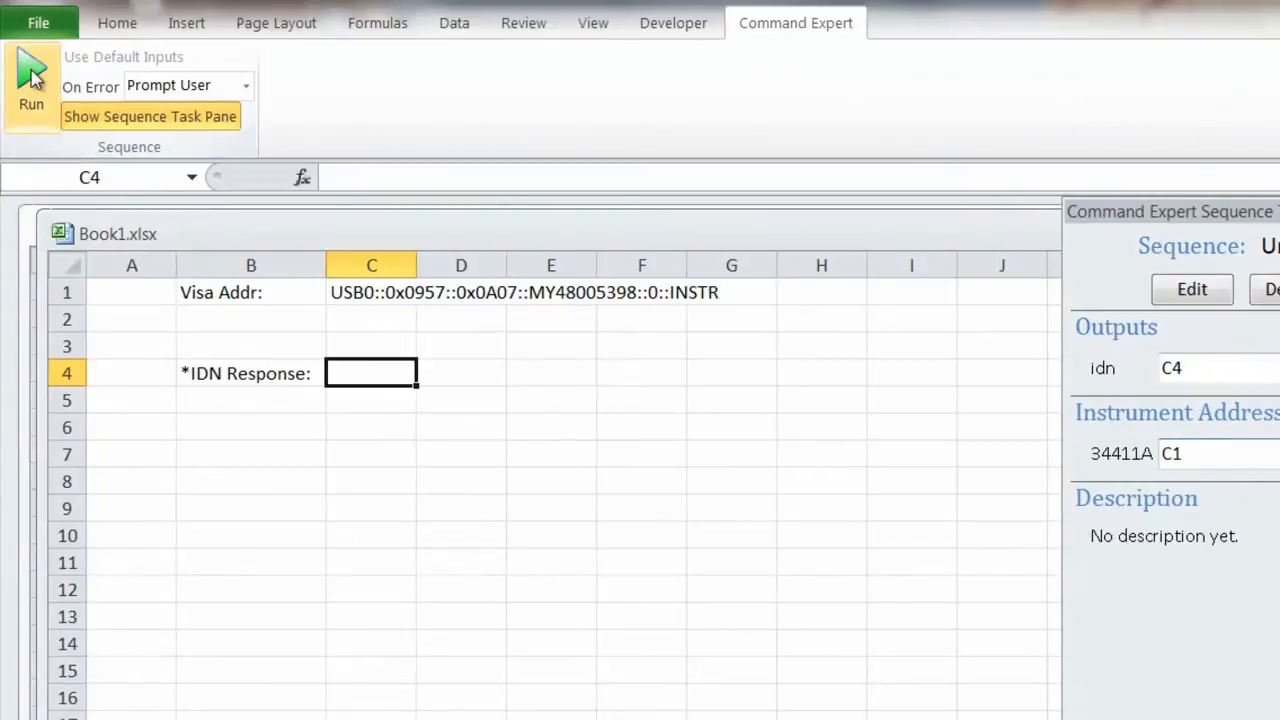
Run the sequence to fill C4 with the identification string, then close Book1 without saving
click(32, 84)
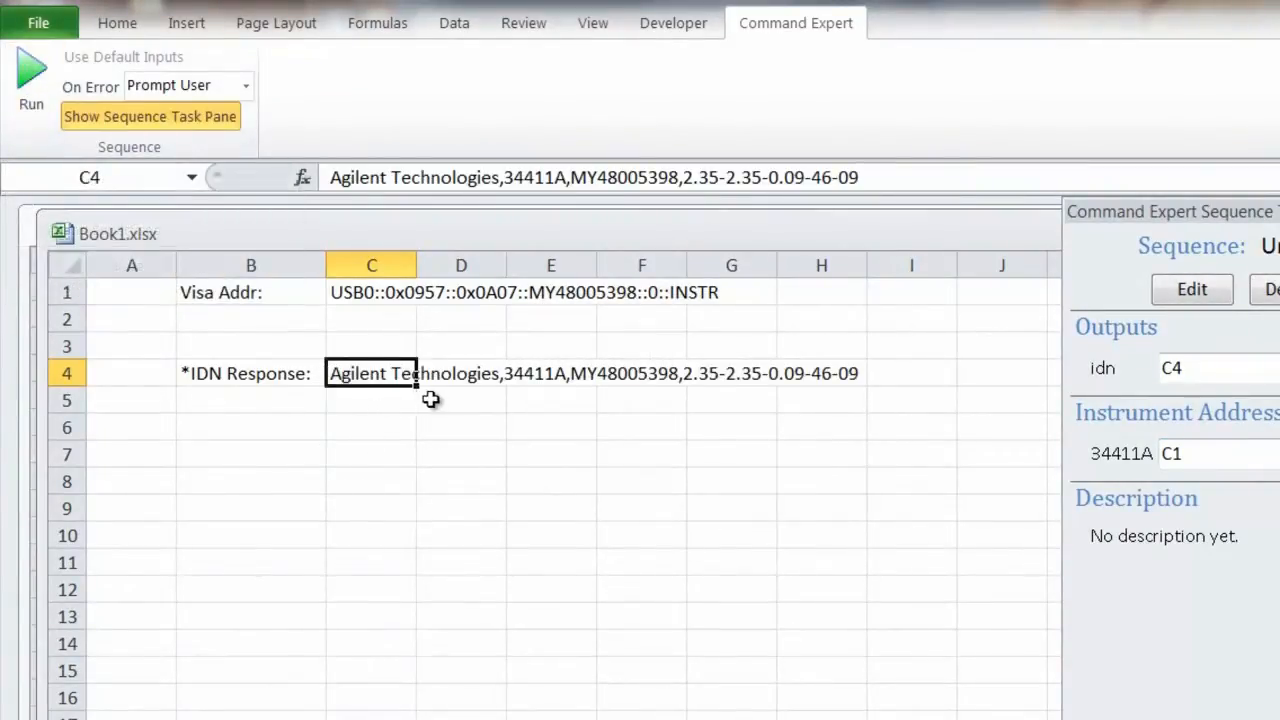
mouse_move(456, 400)
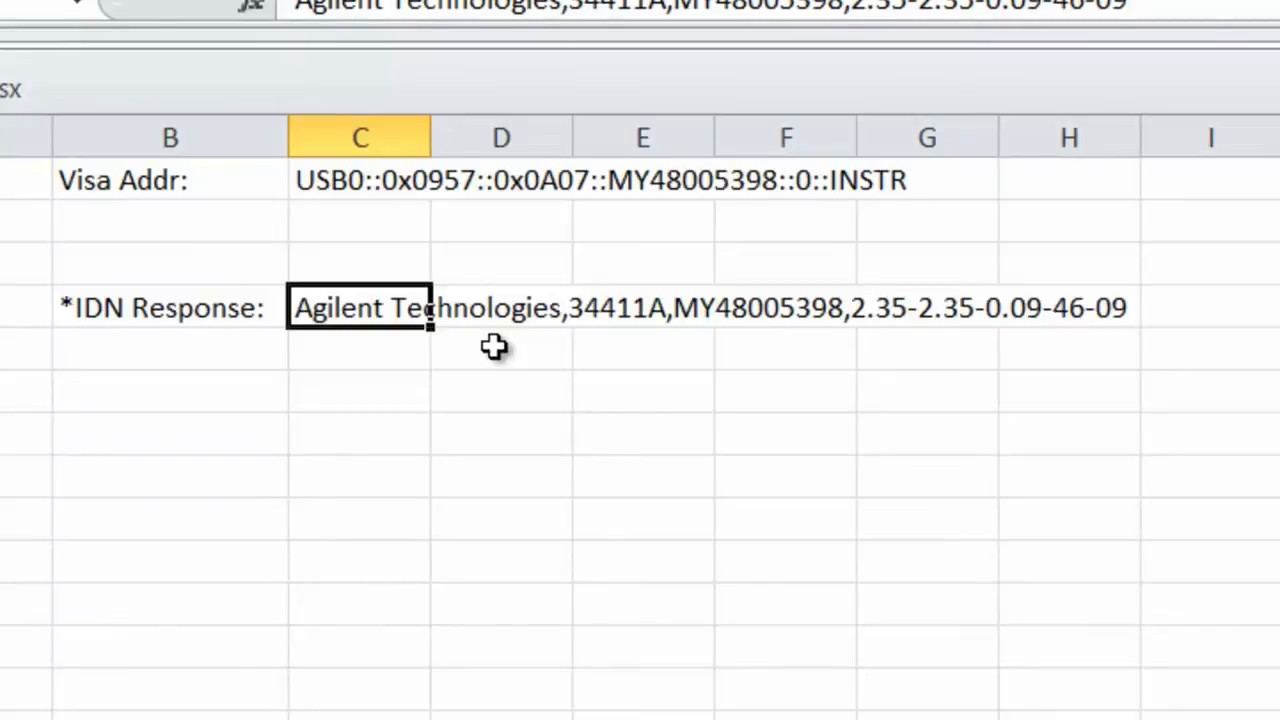
mouse_move(616, 348)
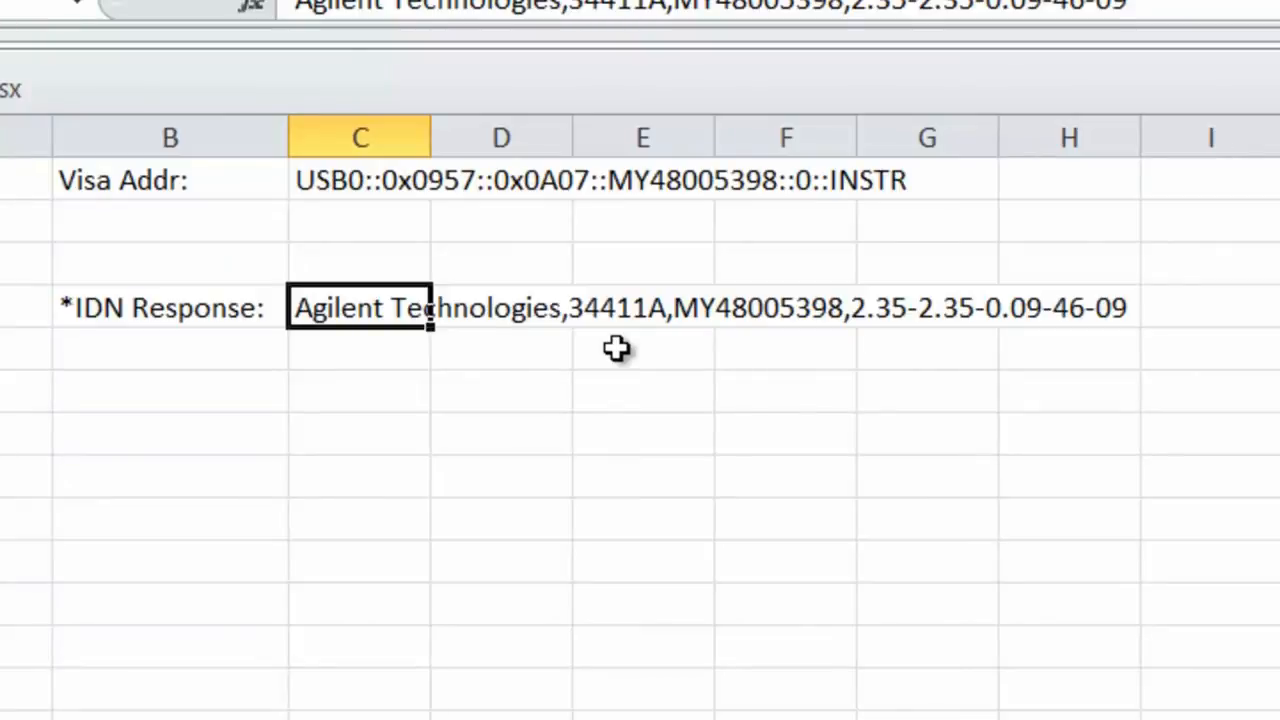
mouse_move(680, 360)
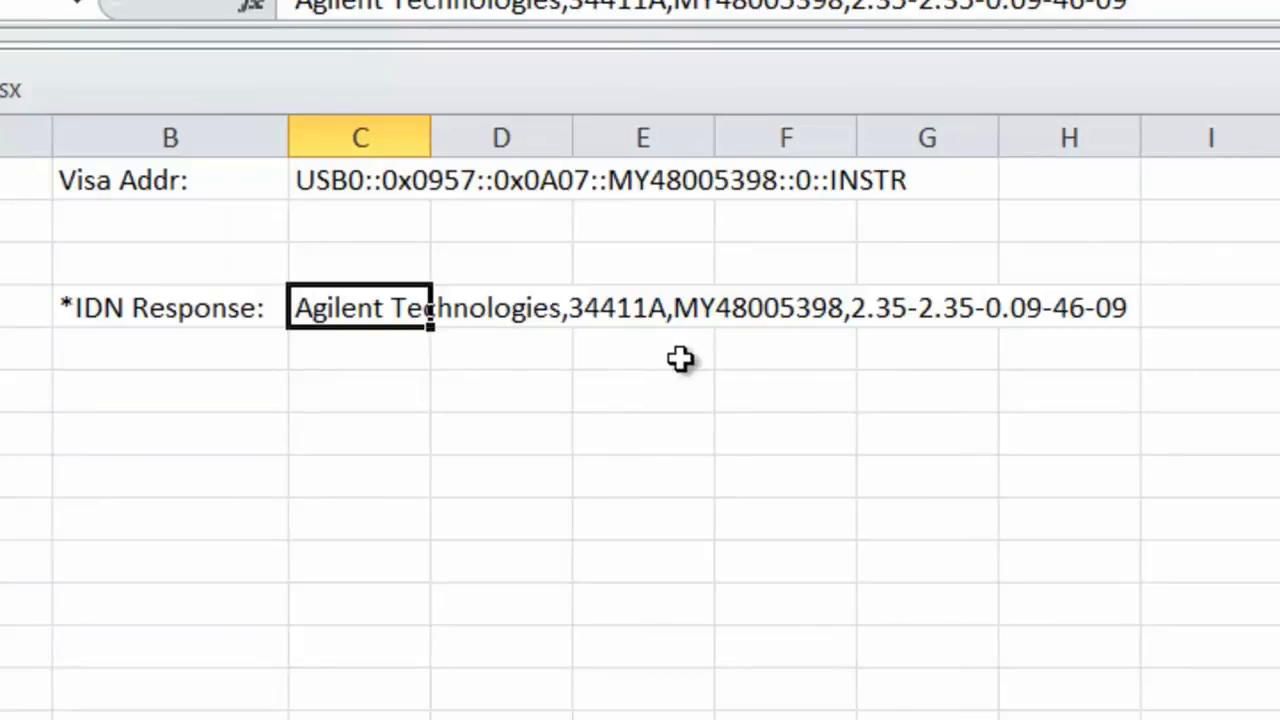
mouse_move(680, 358)
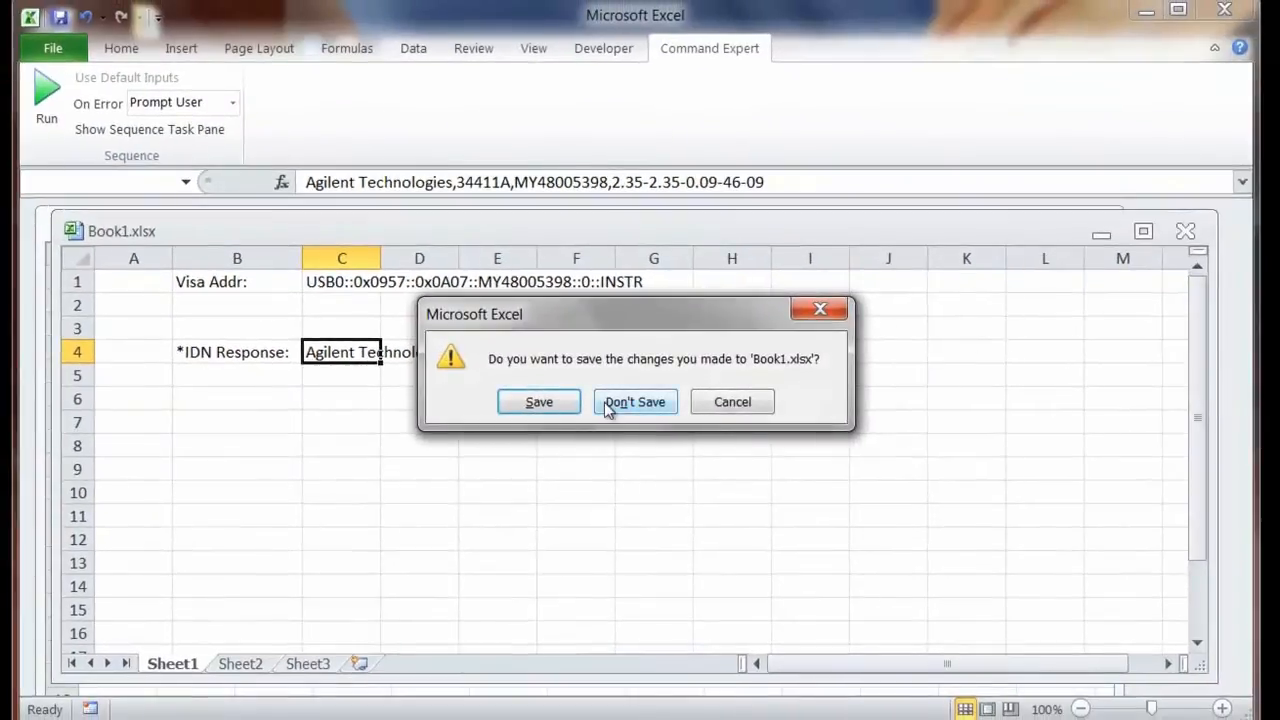
click(634, 400)
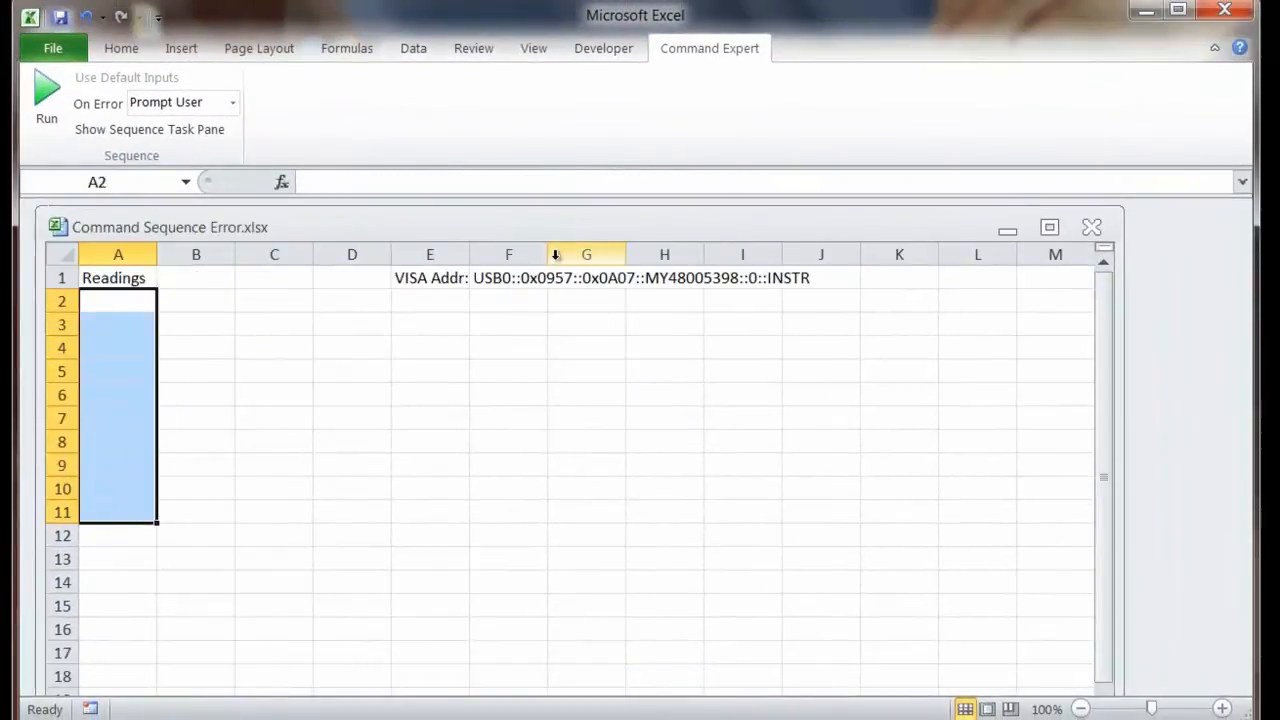
mouse_move(576, 238)
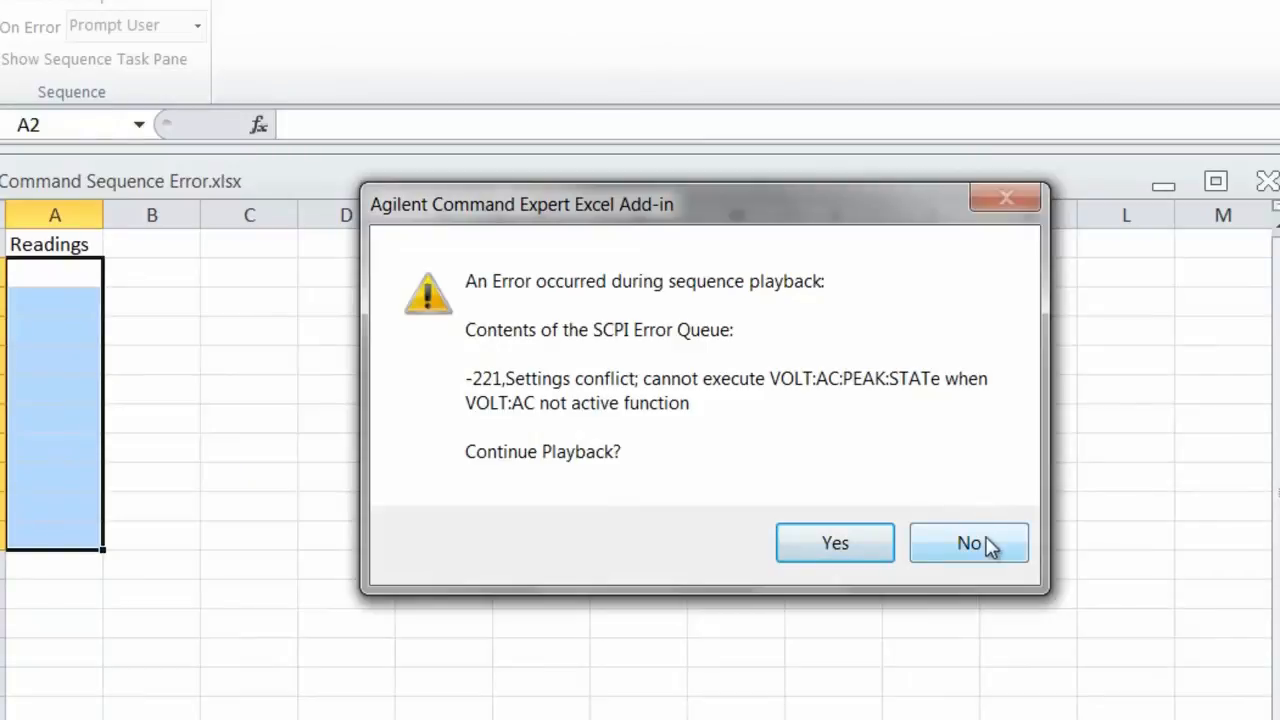
mouse_move(990, 556)
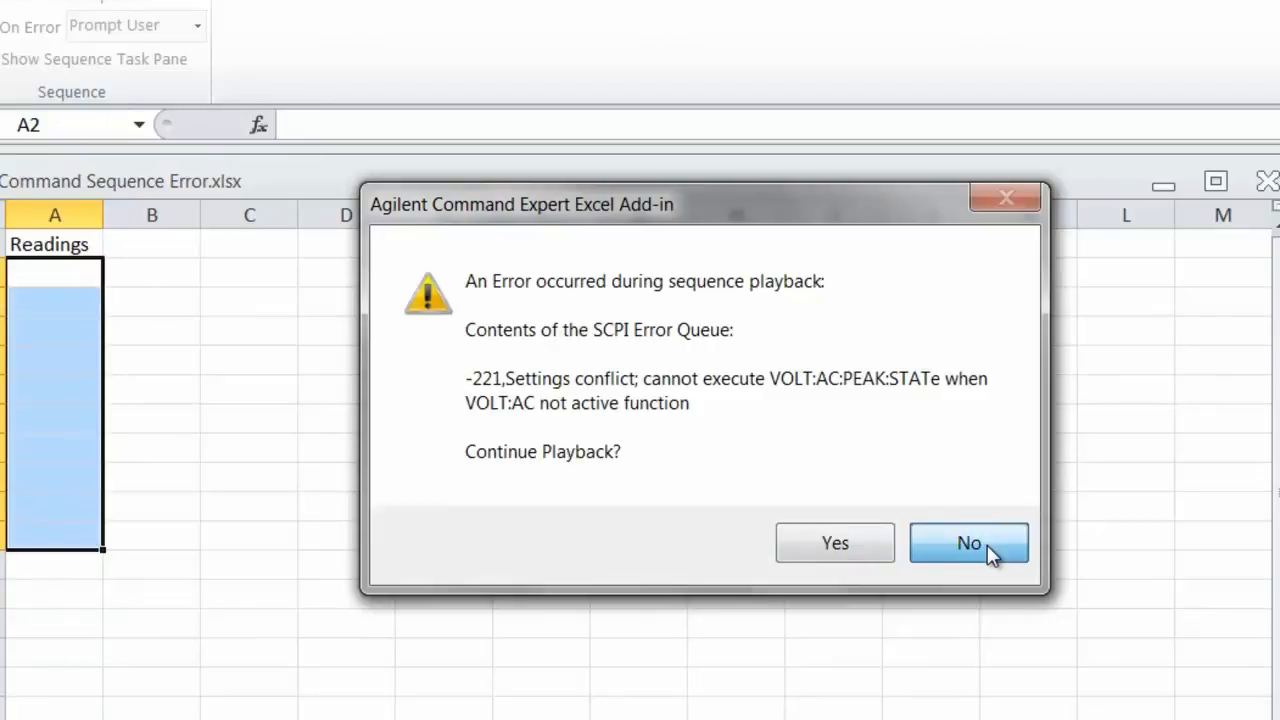
mouse_move(864, 404)
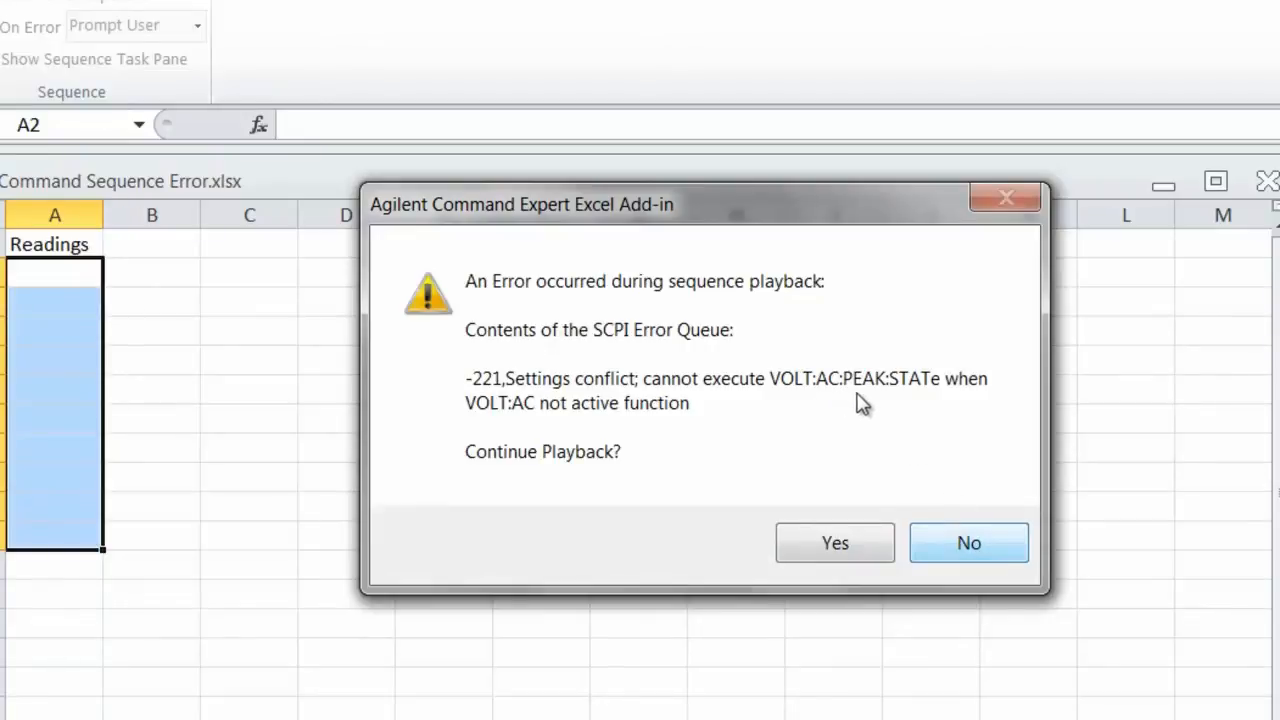
mouse_move(876, 400)
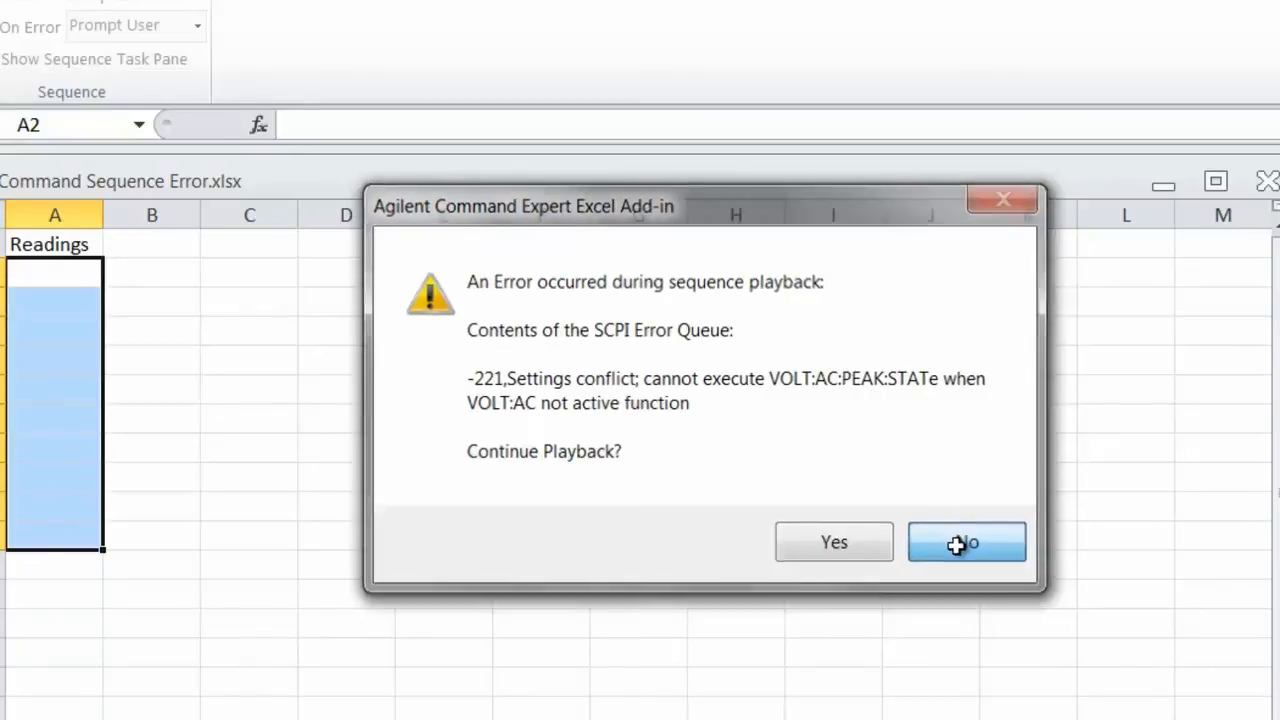
Halt playback after SCPI error -221 settings conflict on VOLT:AC:PEAK:STATe
click(966, 542)
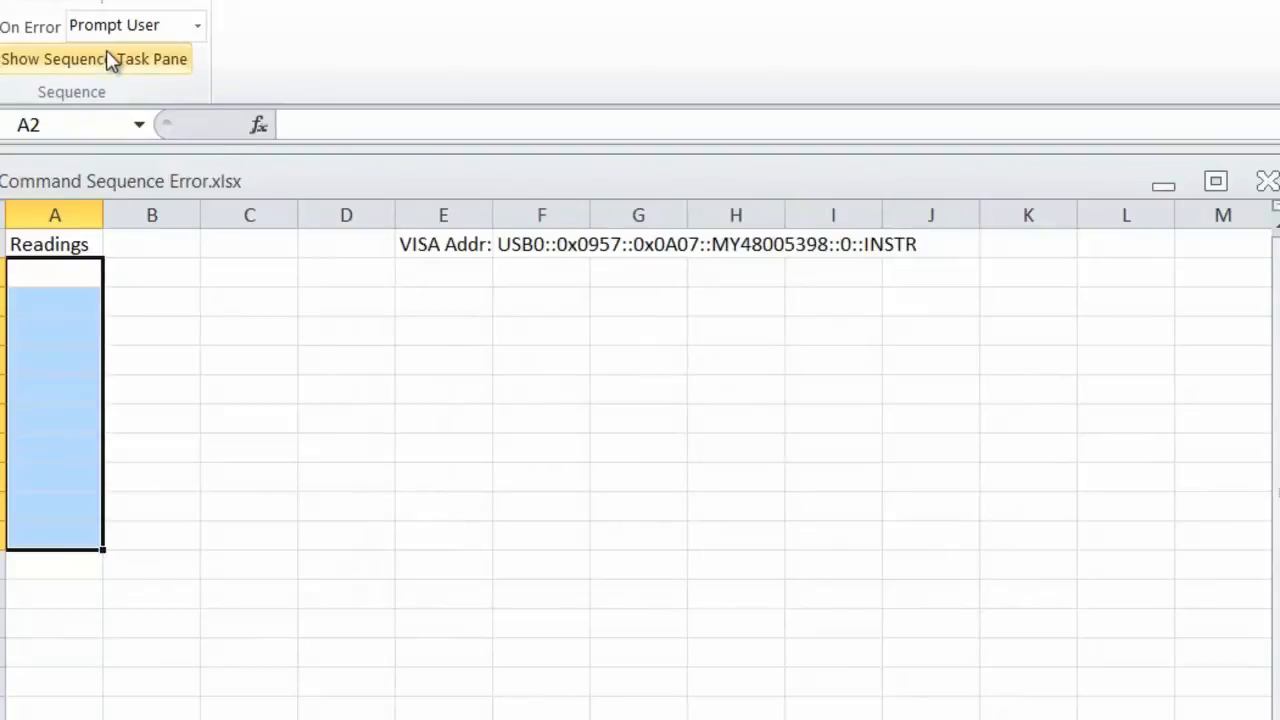
Open the Block of Readings sequence in Command Expert for editing
click(96, 60)
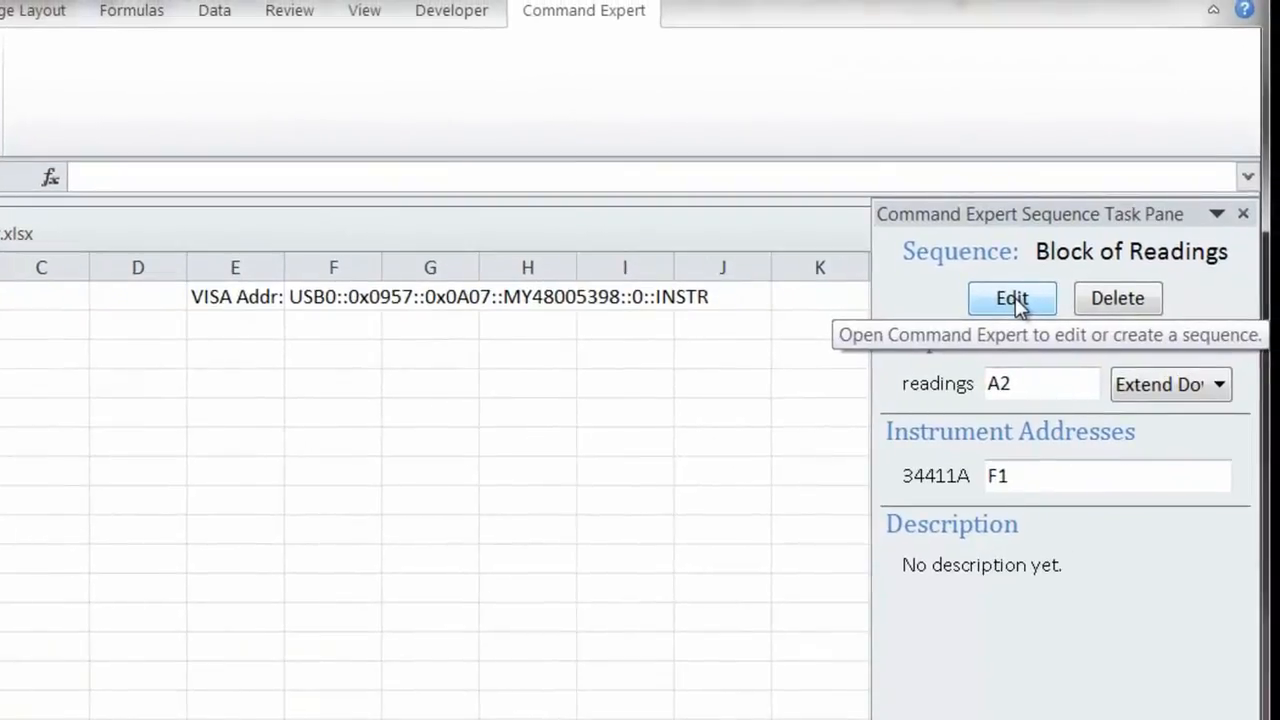
click(1012, 298)
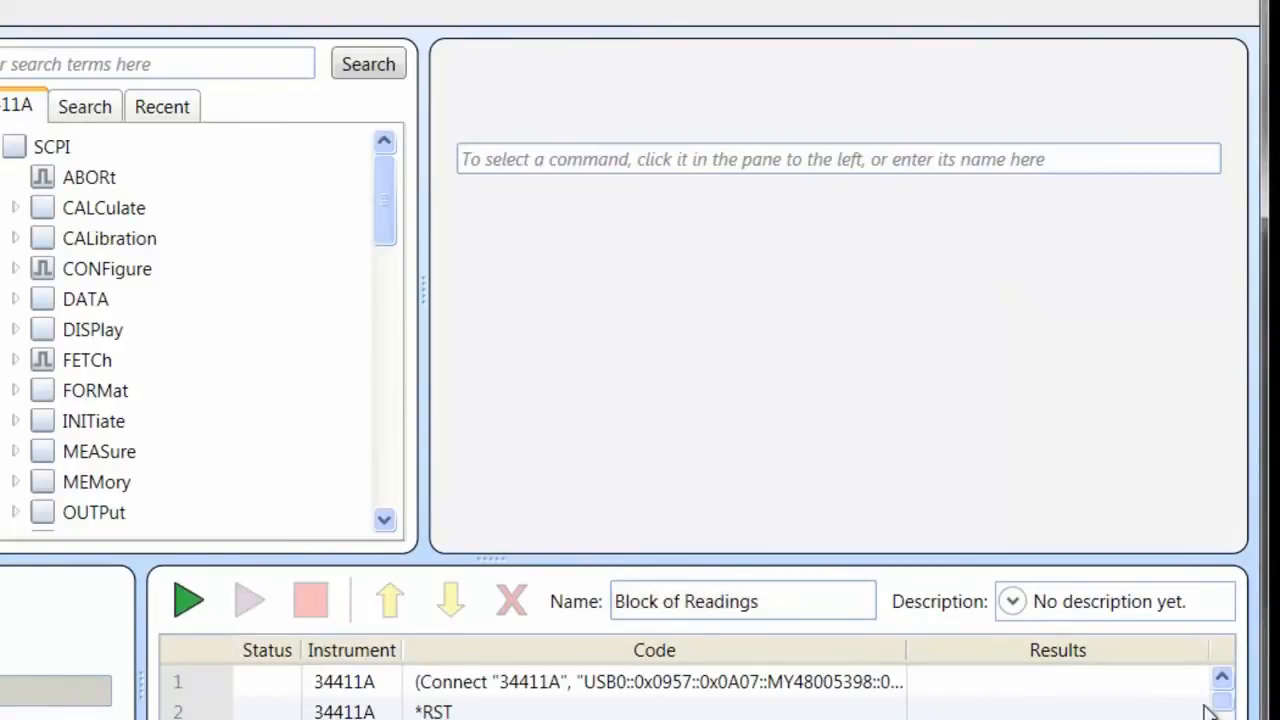
Compose a SENSe:VOLTage:DC:PEAK:STATe command with the state set to OFF
scroll(down, 3)
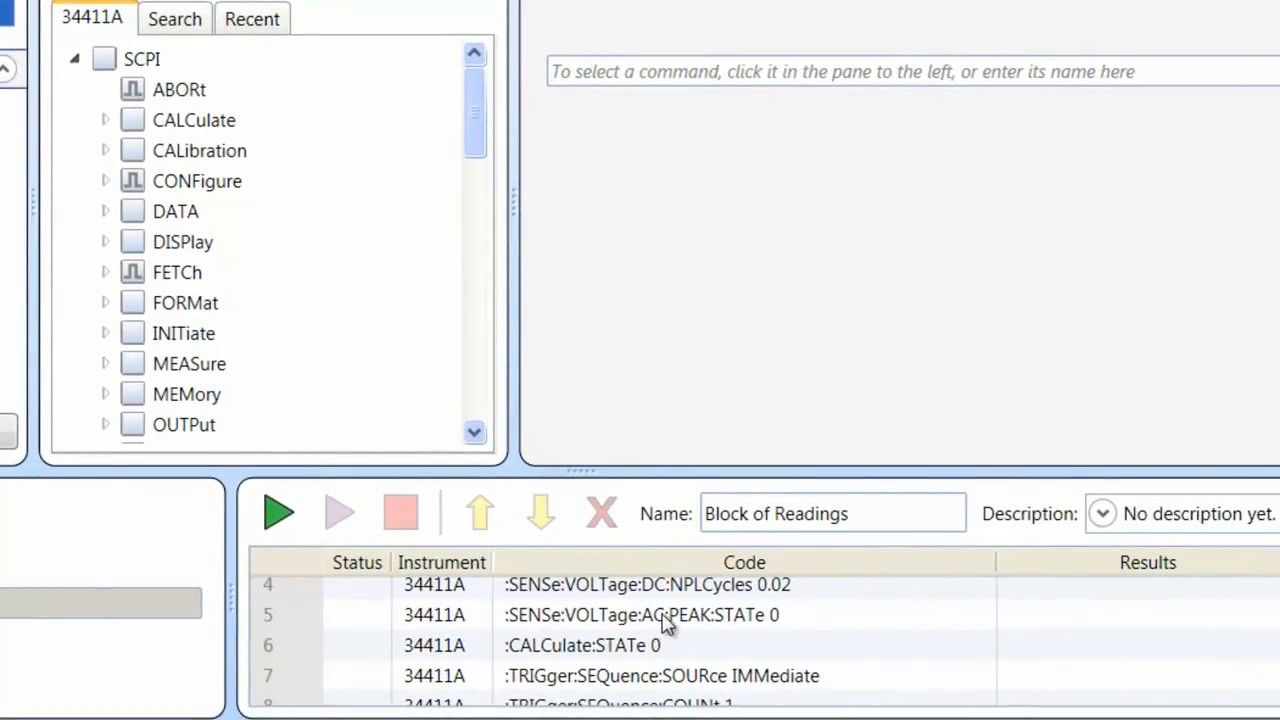
click(640, 614)
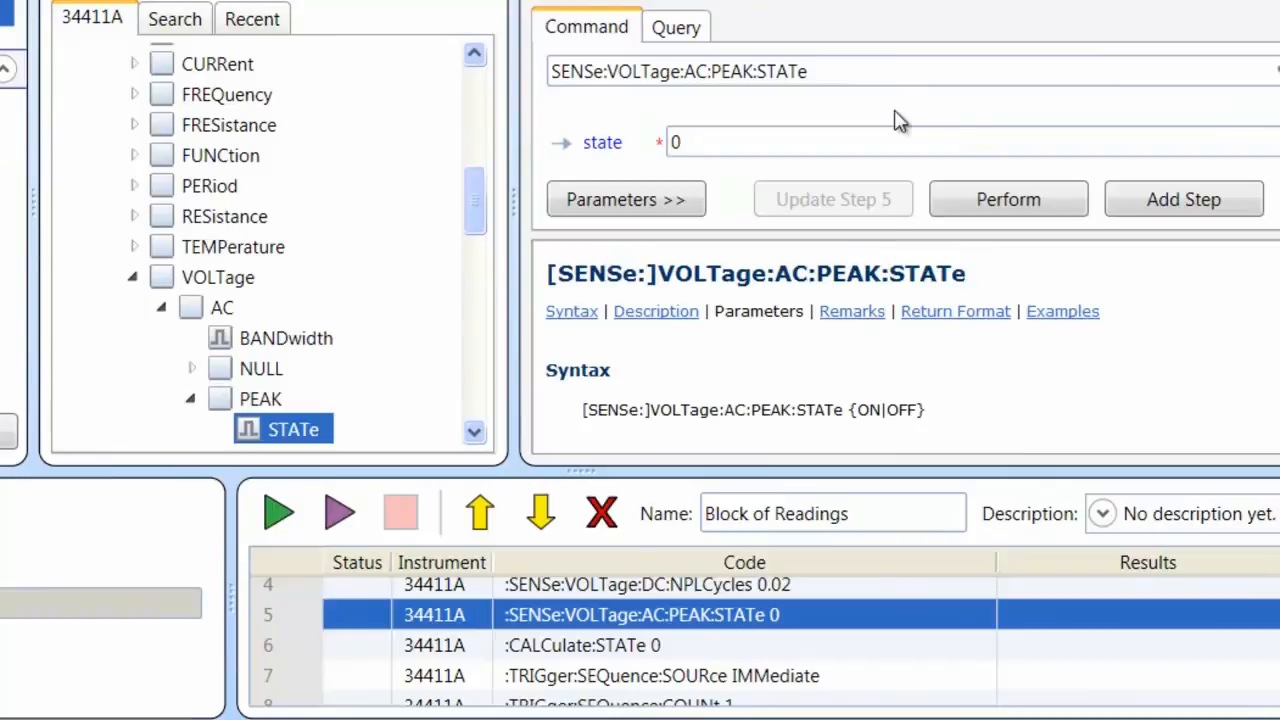
click(900, 72)
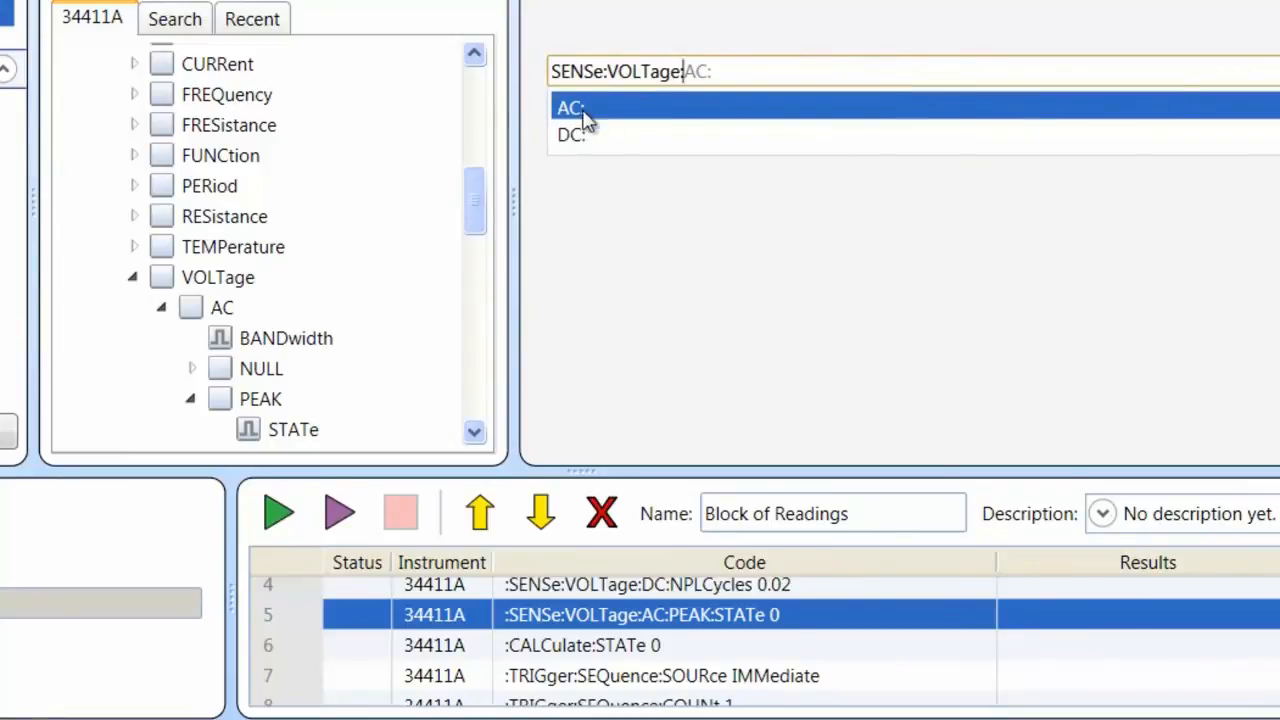
click(570, 134)
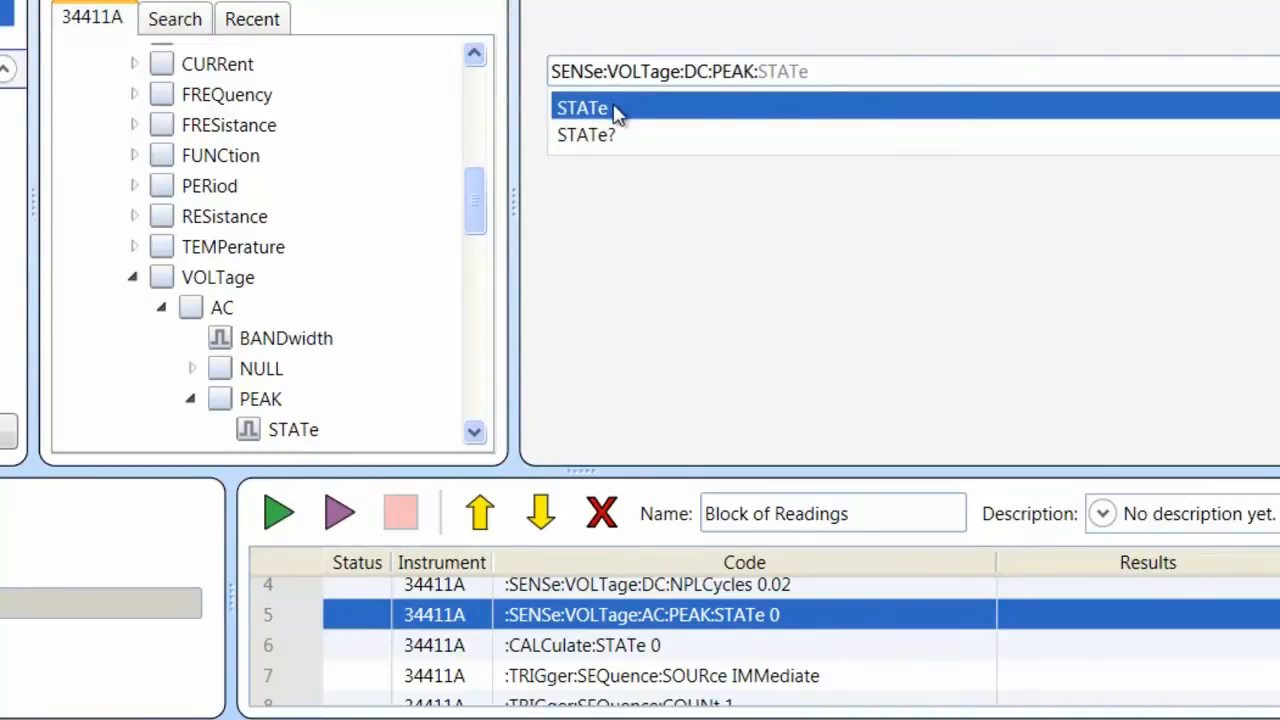
click(582, 108)
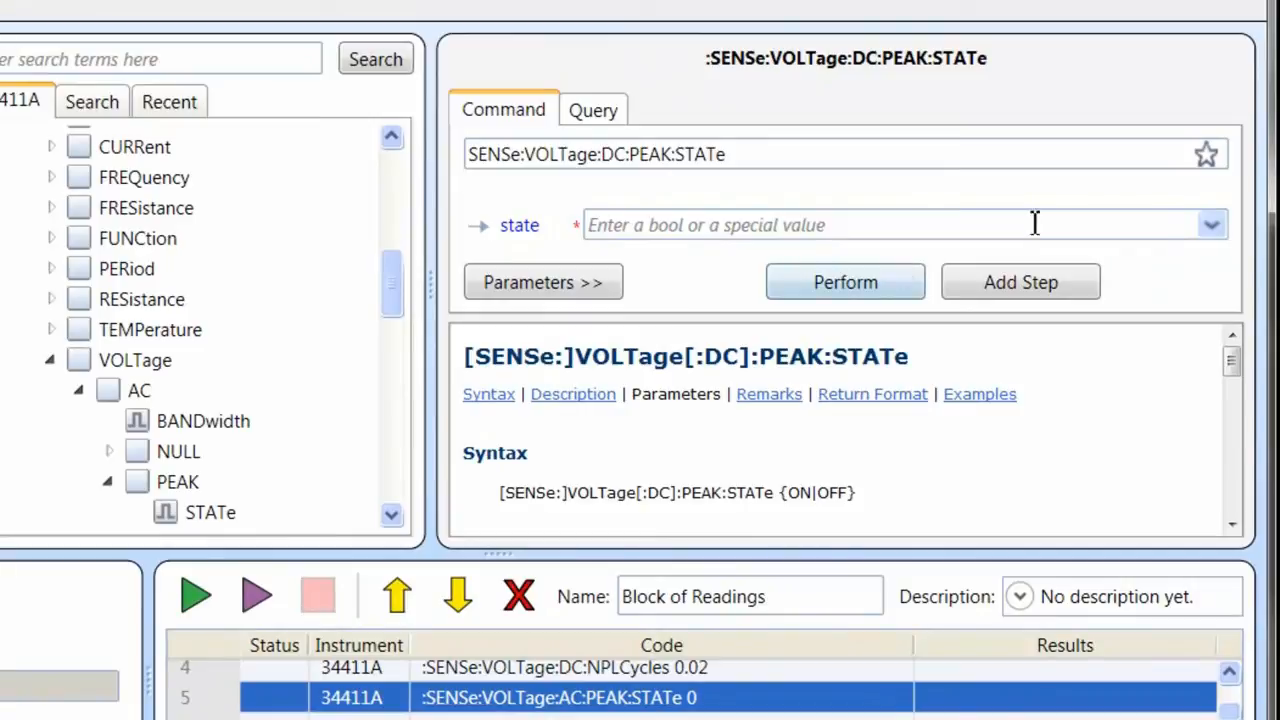
click(1212, 224)
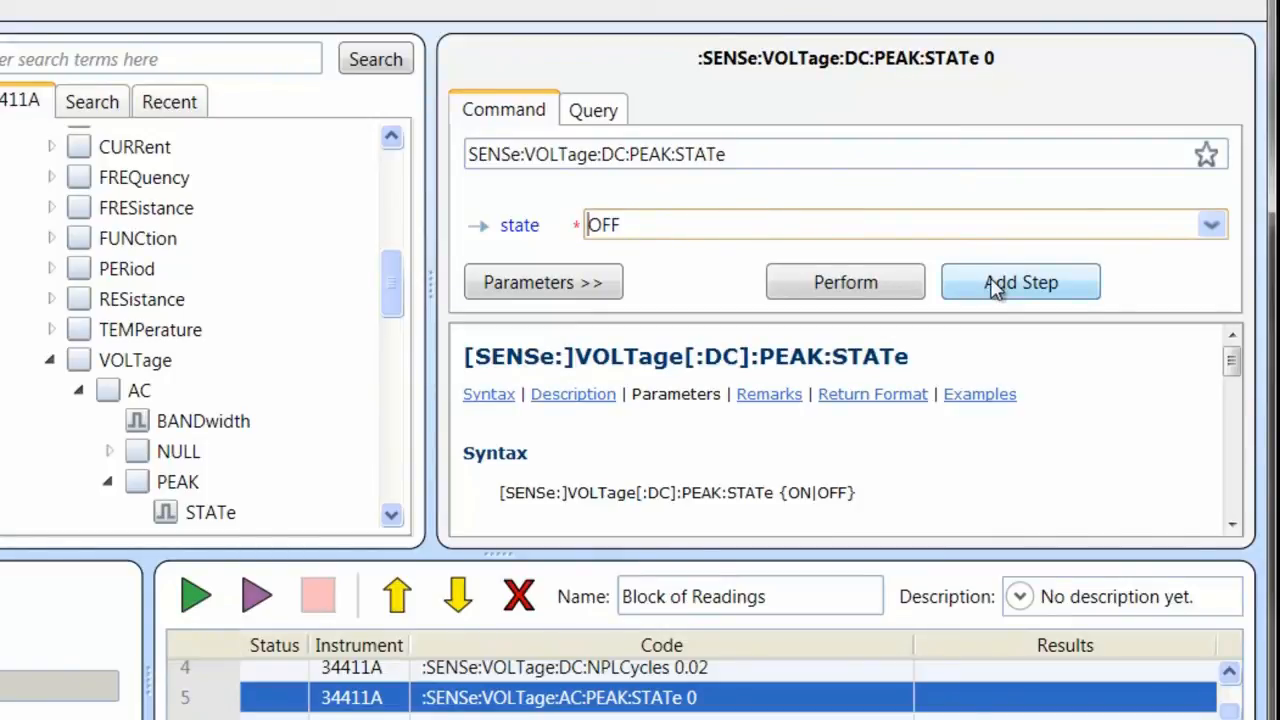
Add the DC peak state step, move it up to step 5, and delete the AC peak state step
click(1020, 282)
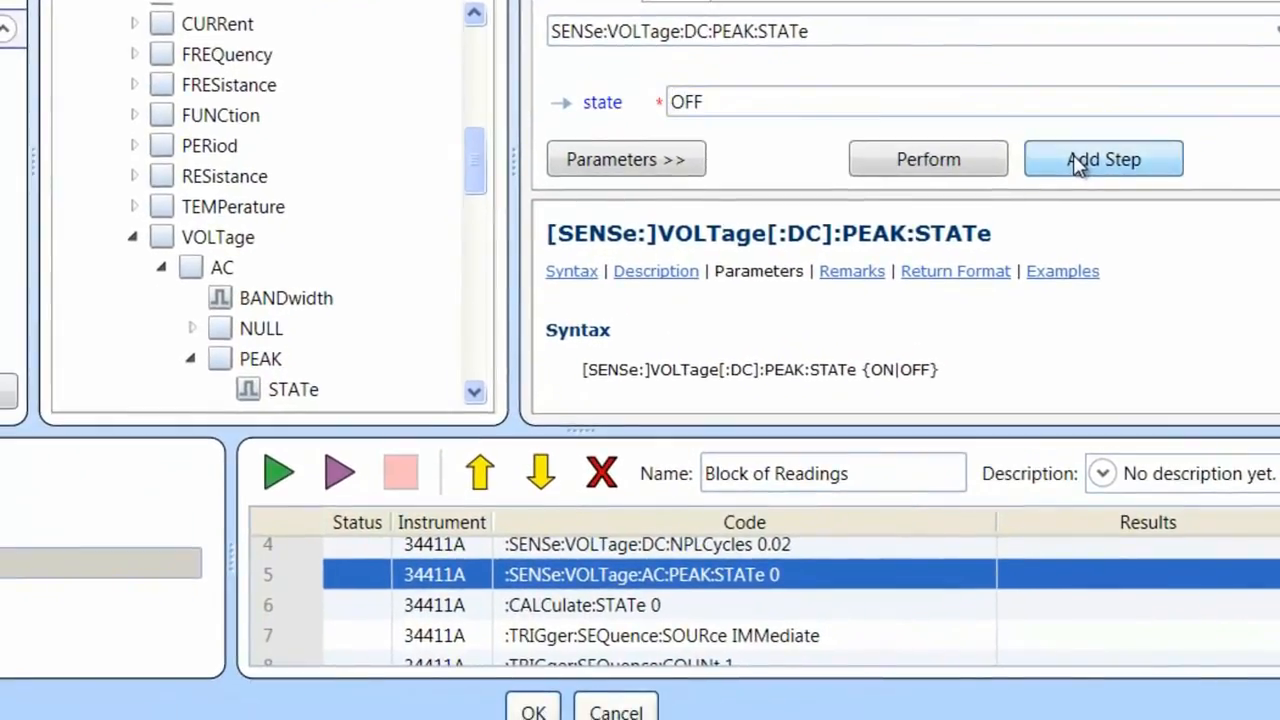
click(1104, 160)
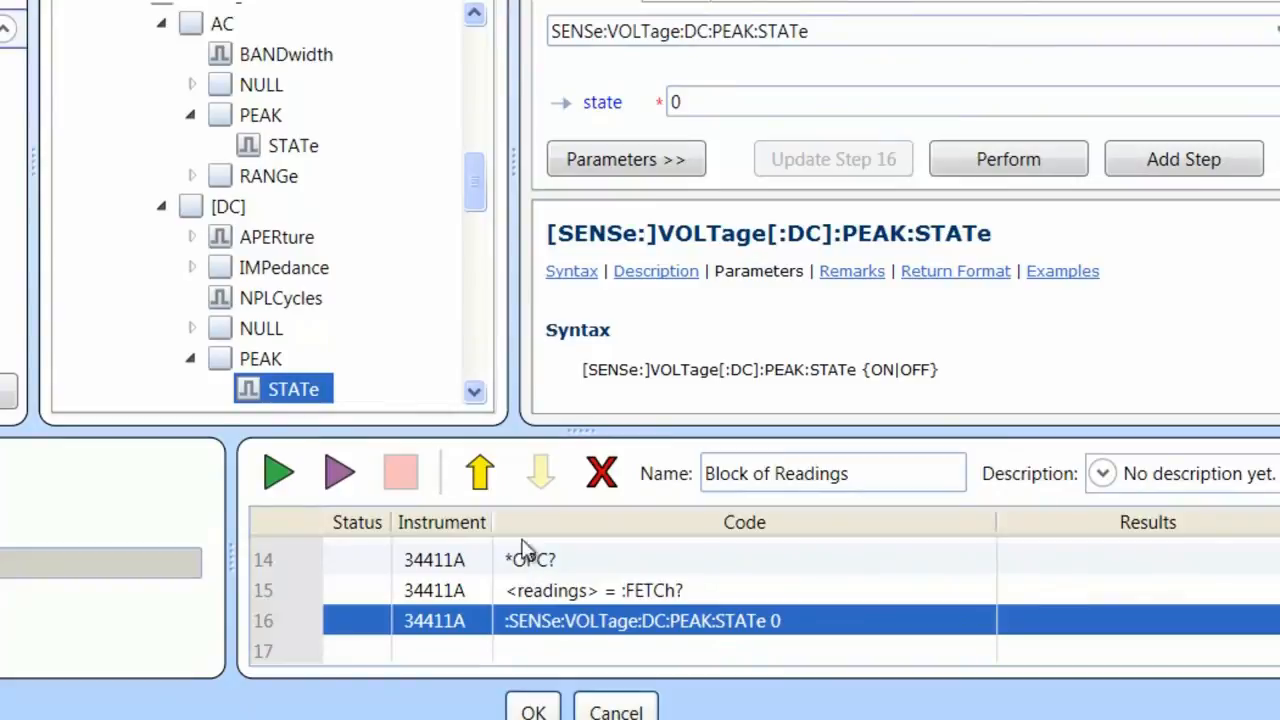
click(480, 472)
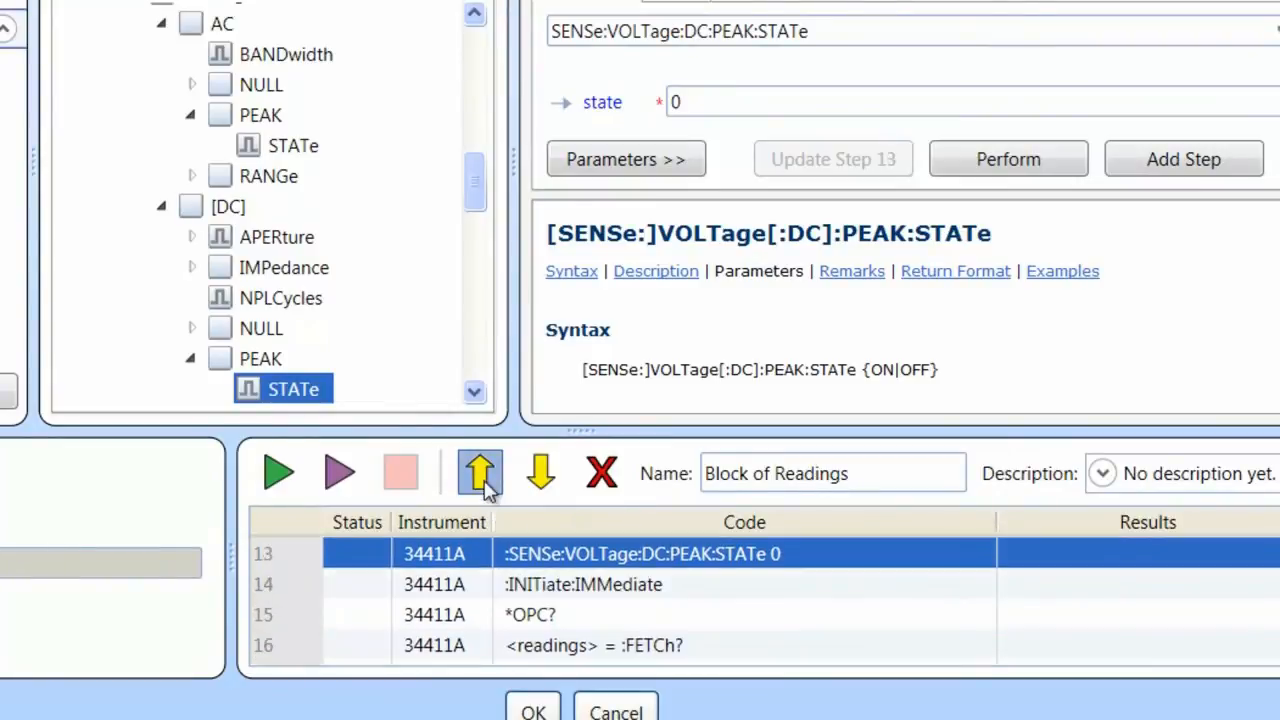
click(480, 472)
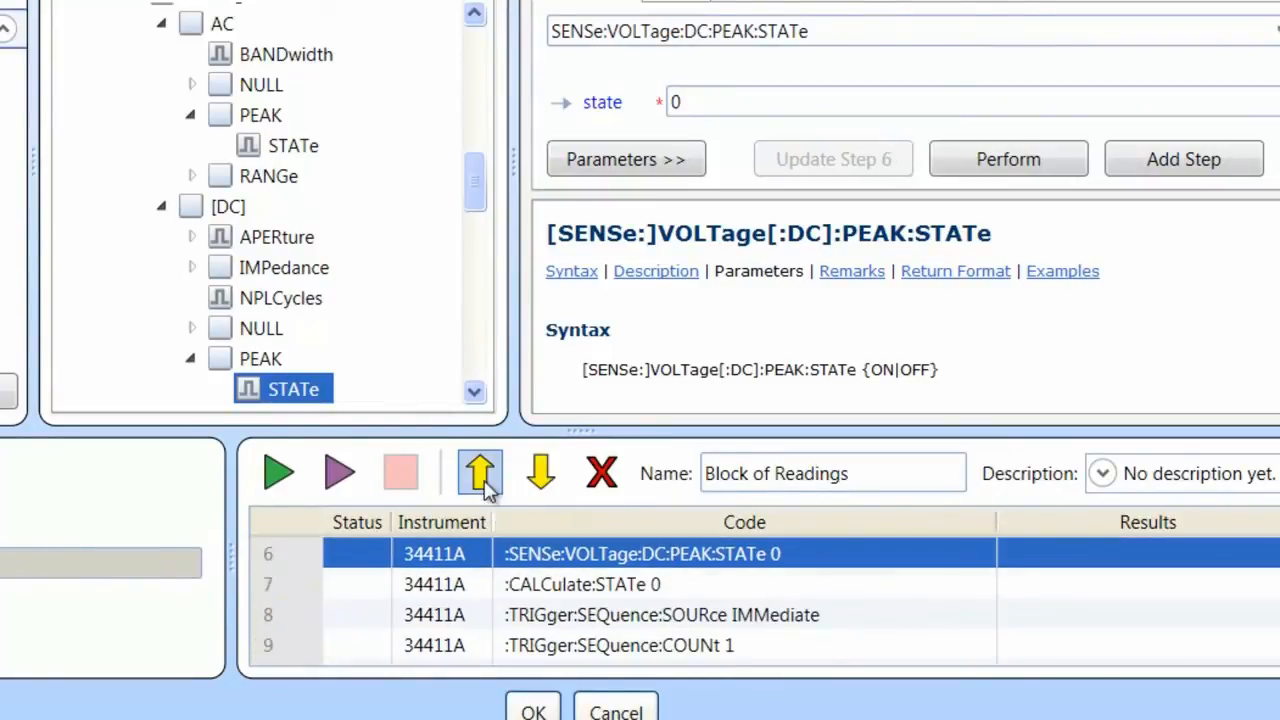
click(480, 472)
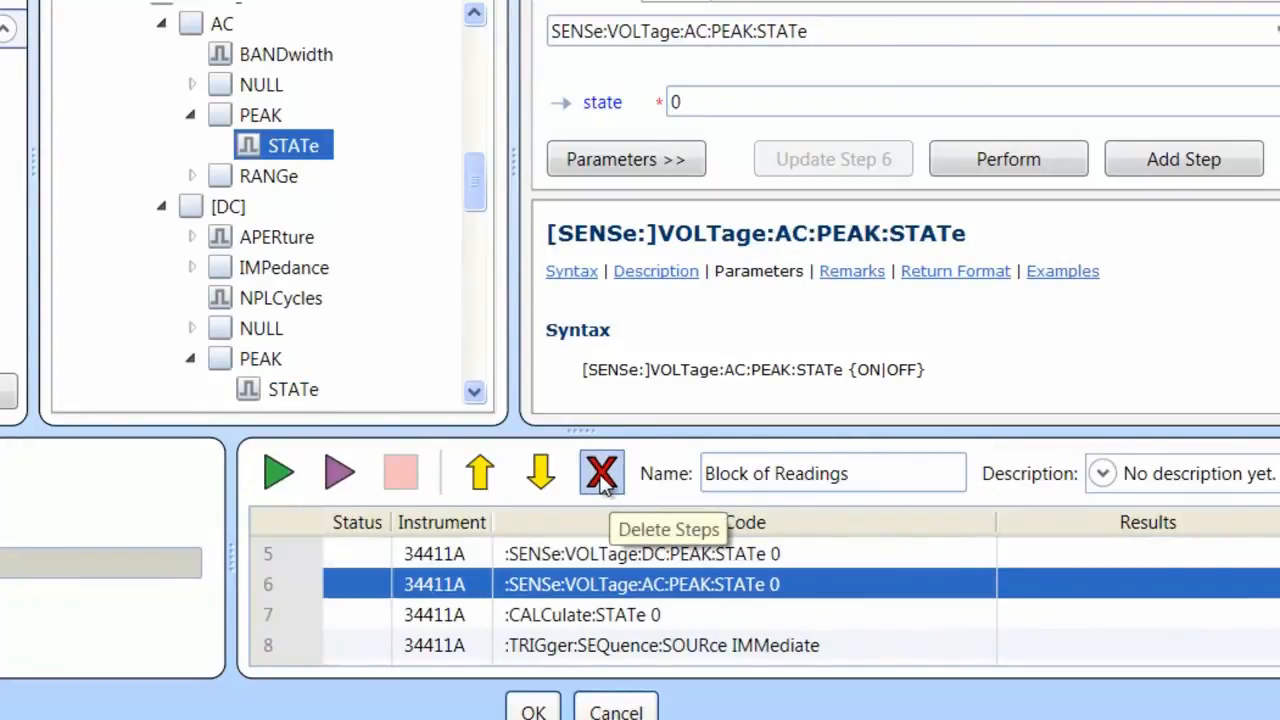
click(600, 472)
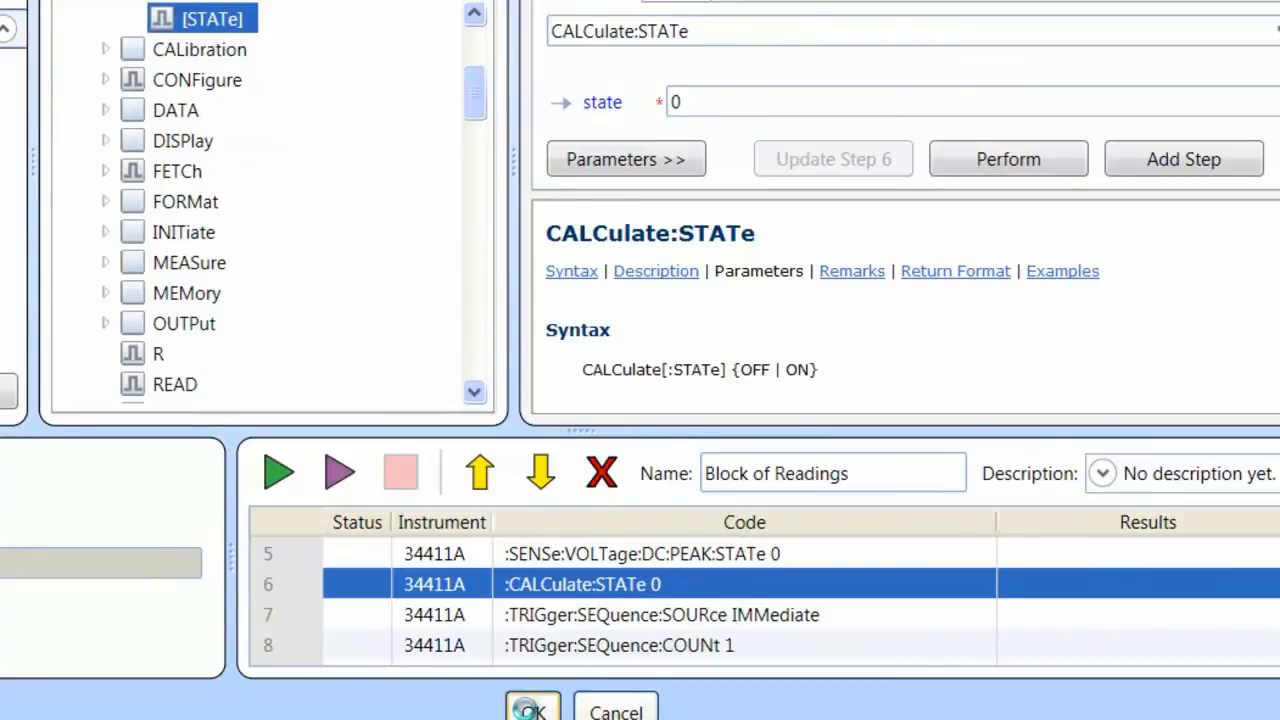
Accept the edited sequence and run it so ten DC voltage readings fill A2:A11
click(532, 710)
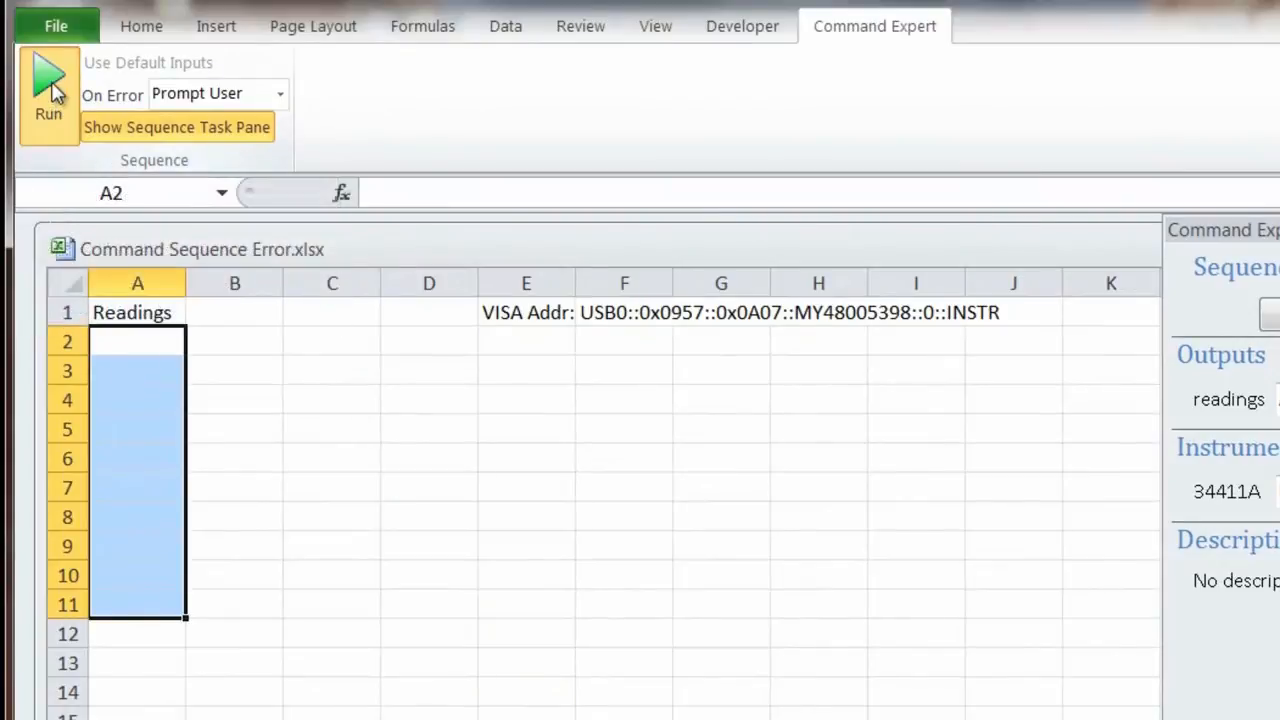
click(48, 90)
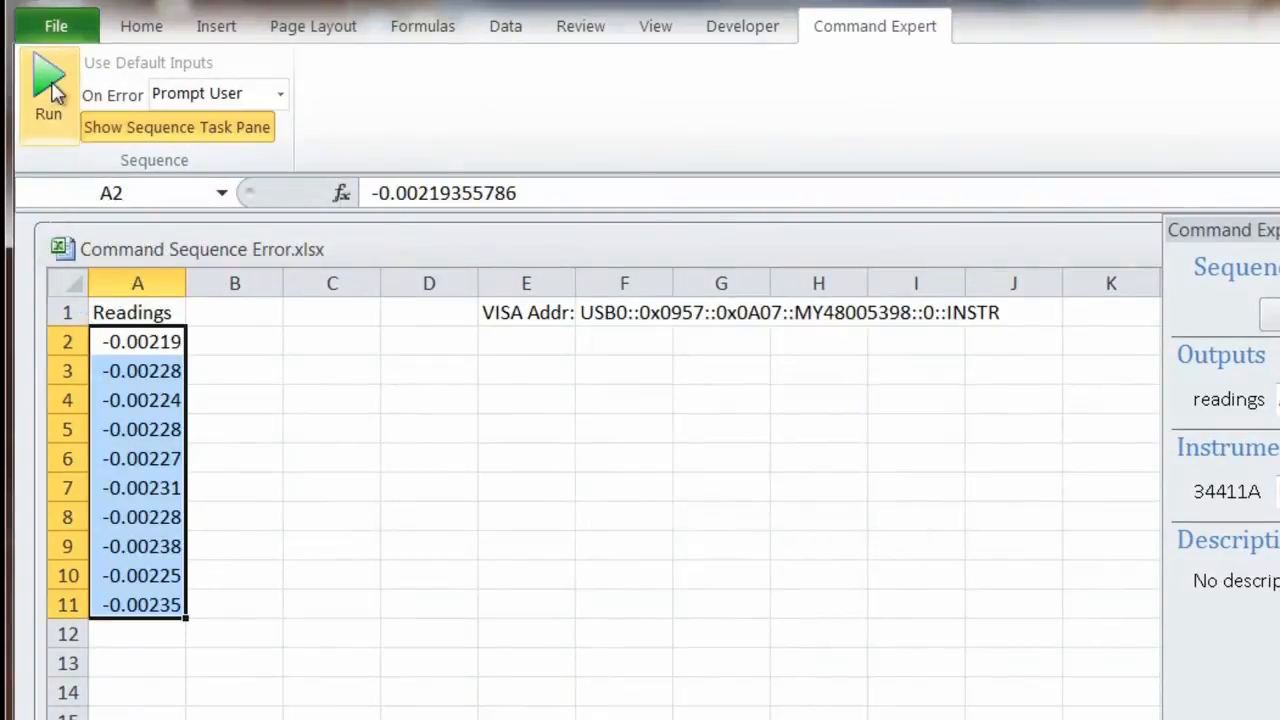
mouse_move(208, 486)
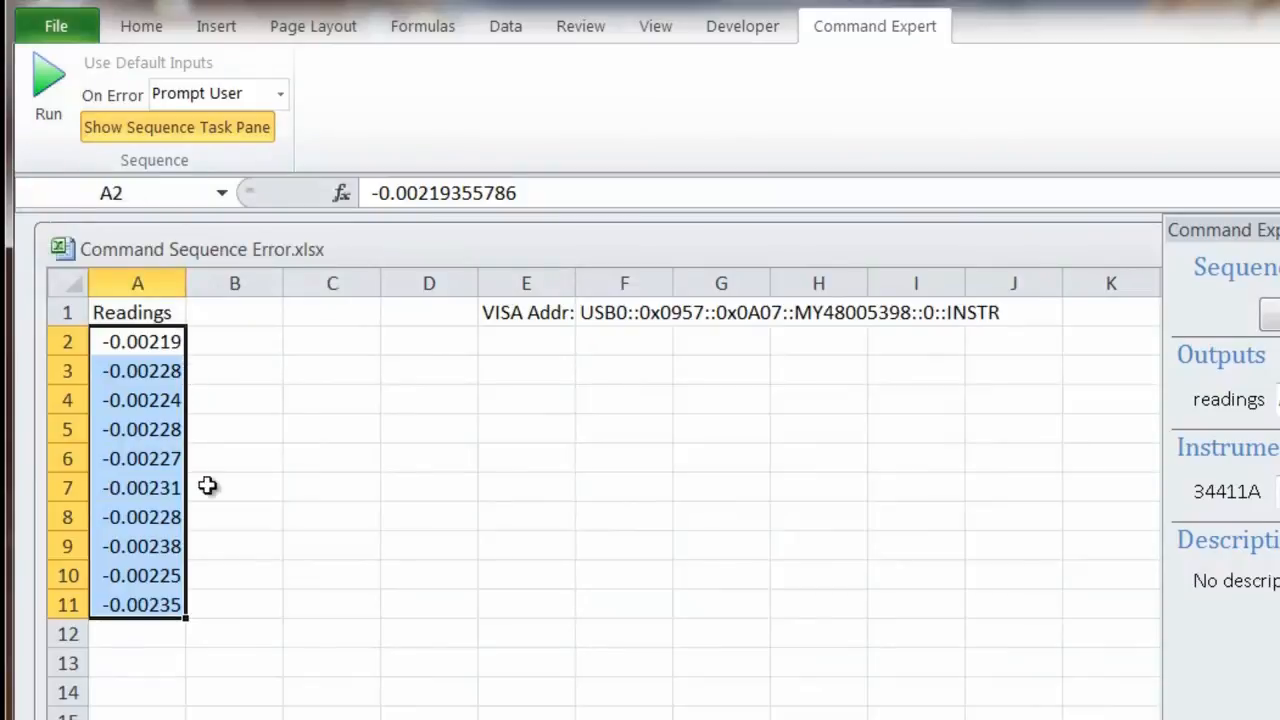
mouse_move(248, 598)
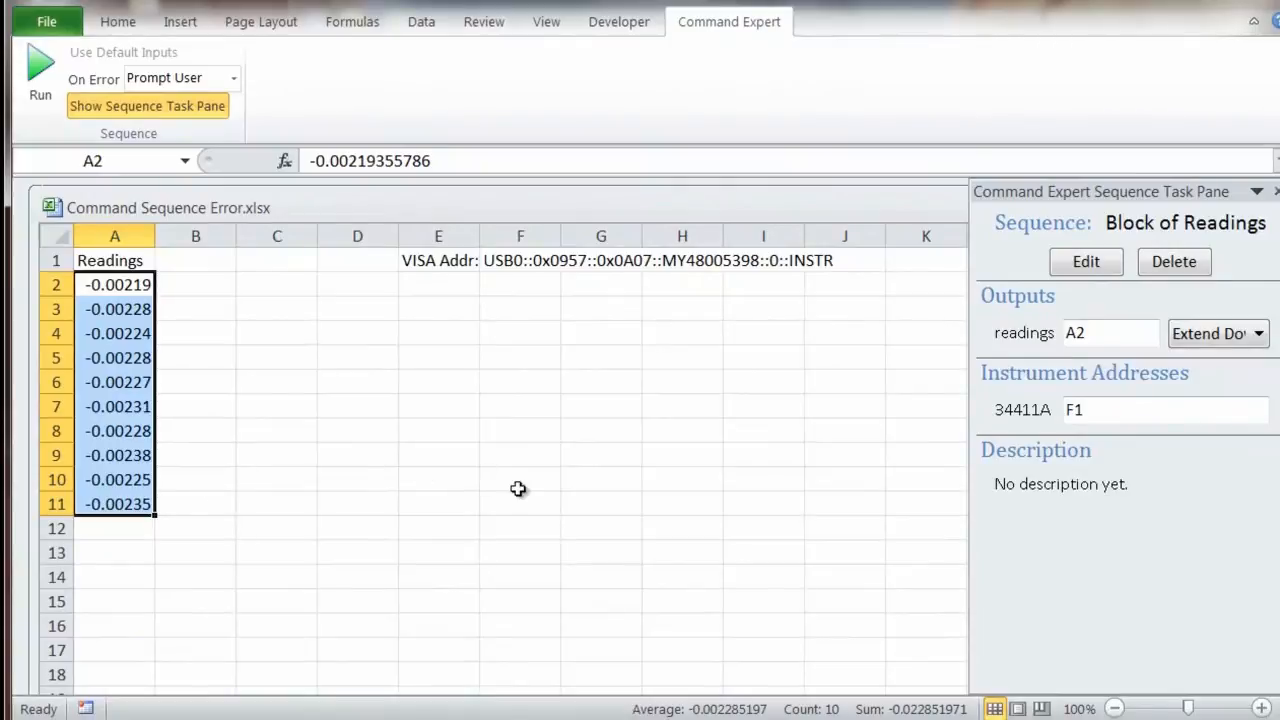
mouse_move(1084, 260)
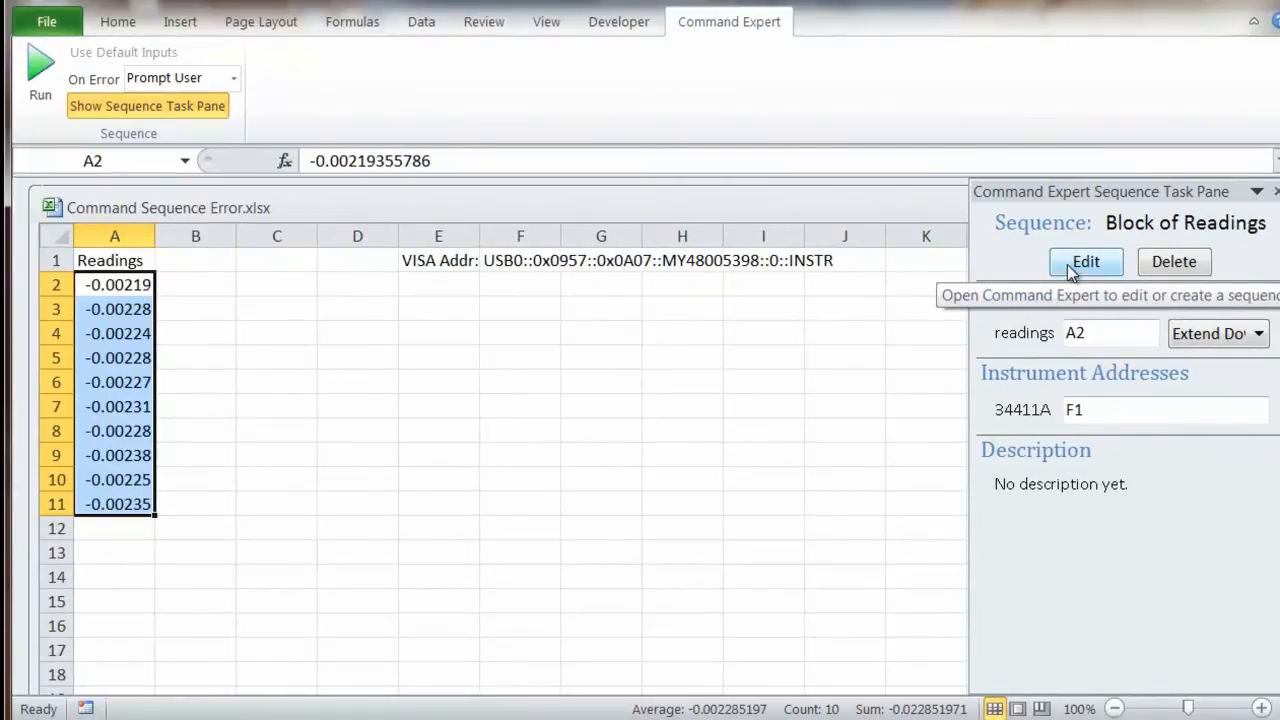
Reopen the Block of Readings sequence for editing and bring up its File menu
click(1086, 260)
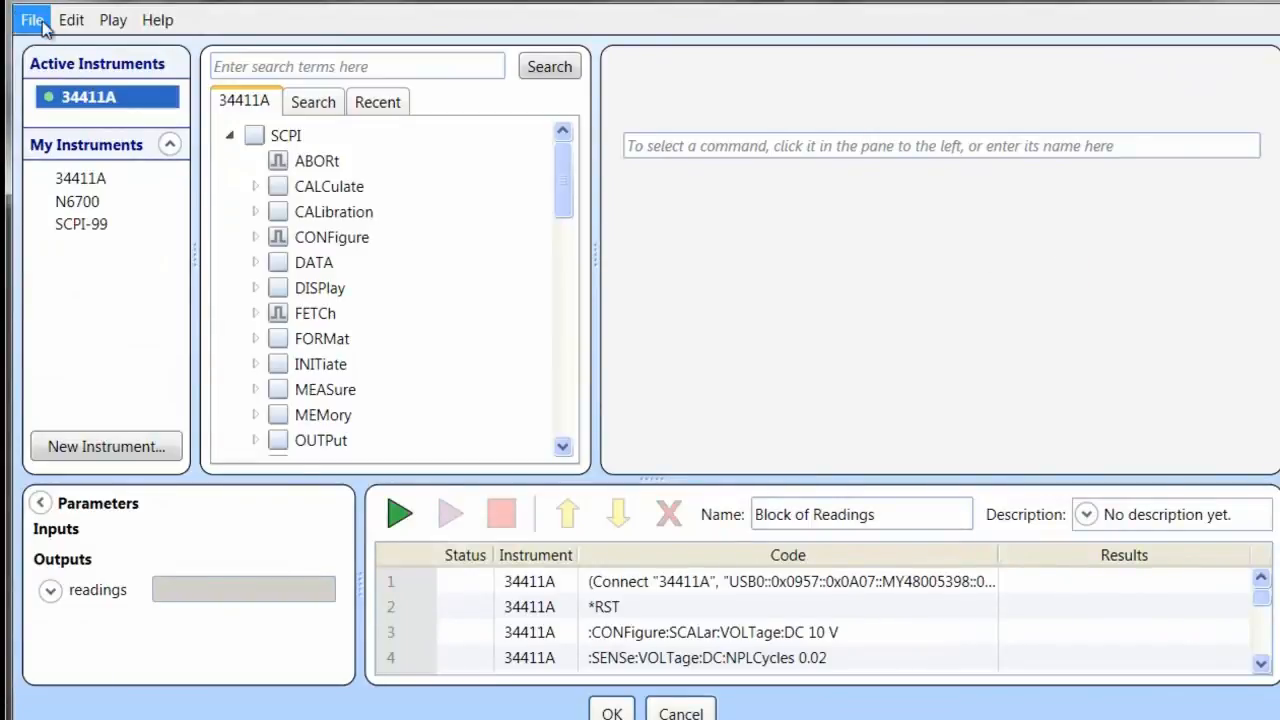
click(32, 20)
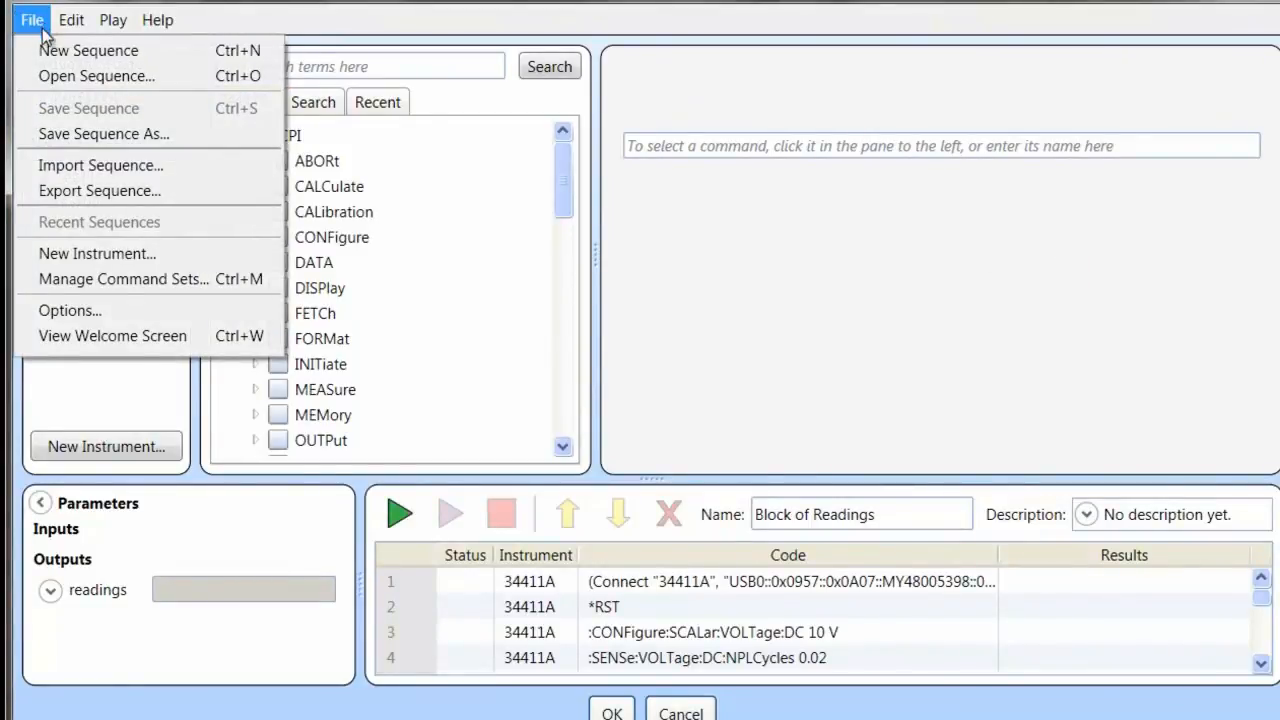
mouse_move(100, 190)
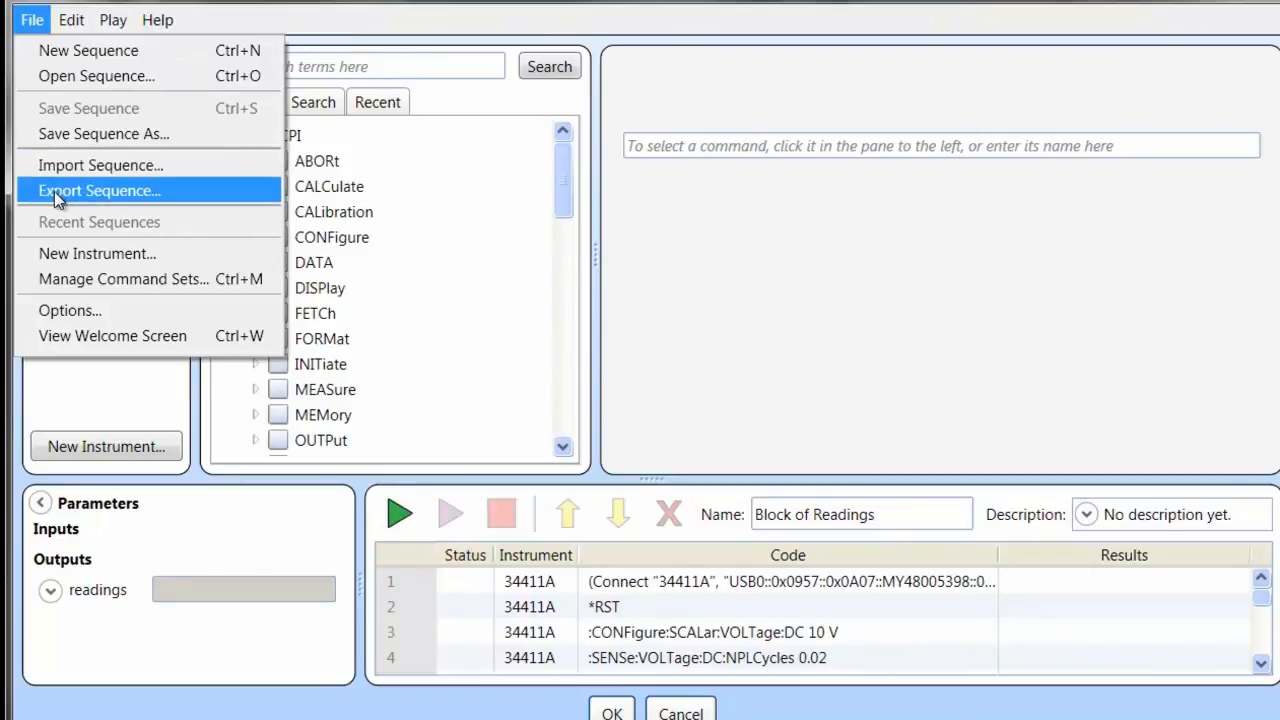
Preview the exported sequence as C# code, then MATLAB code, and close the Export Sequence dialog
click(100, 190)
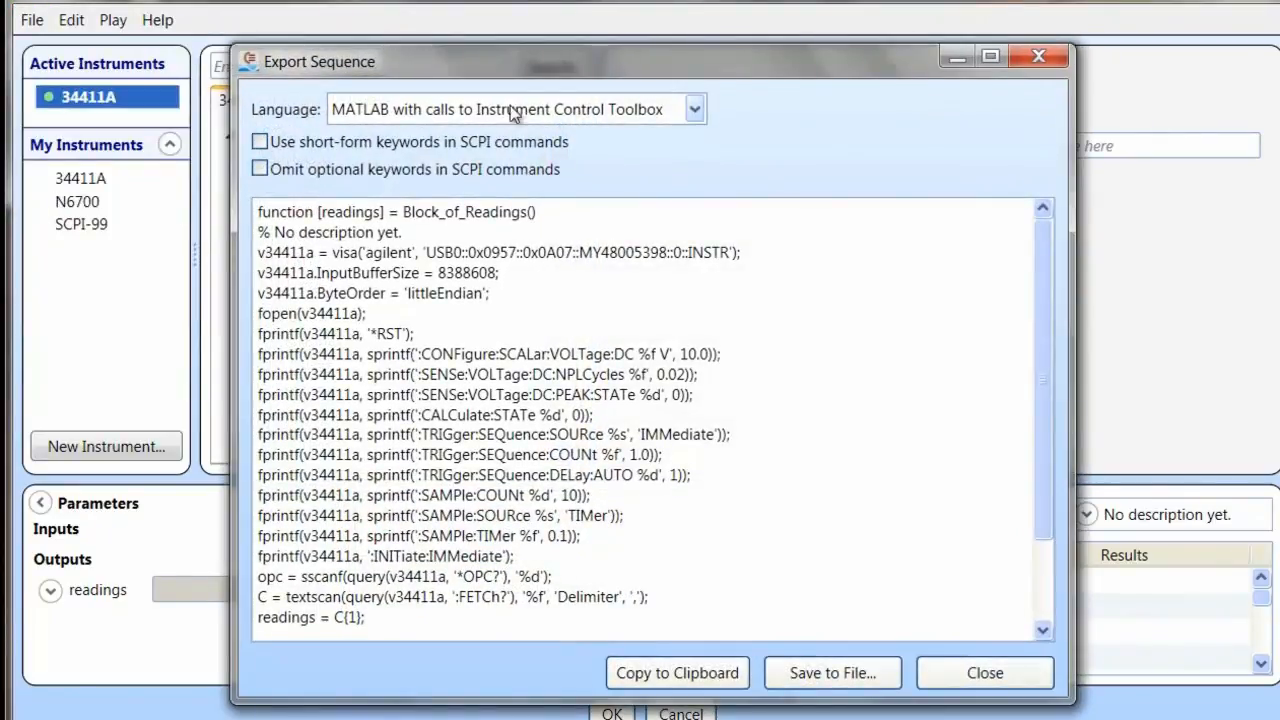
click(692, 108)
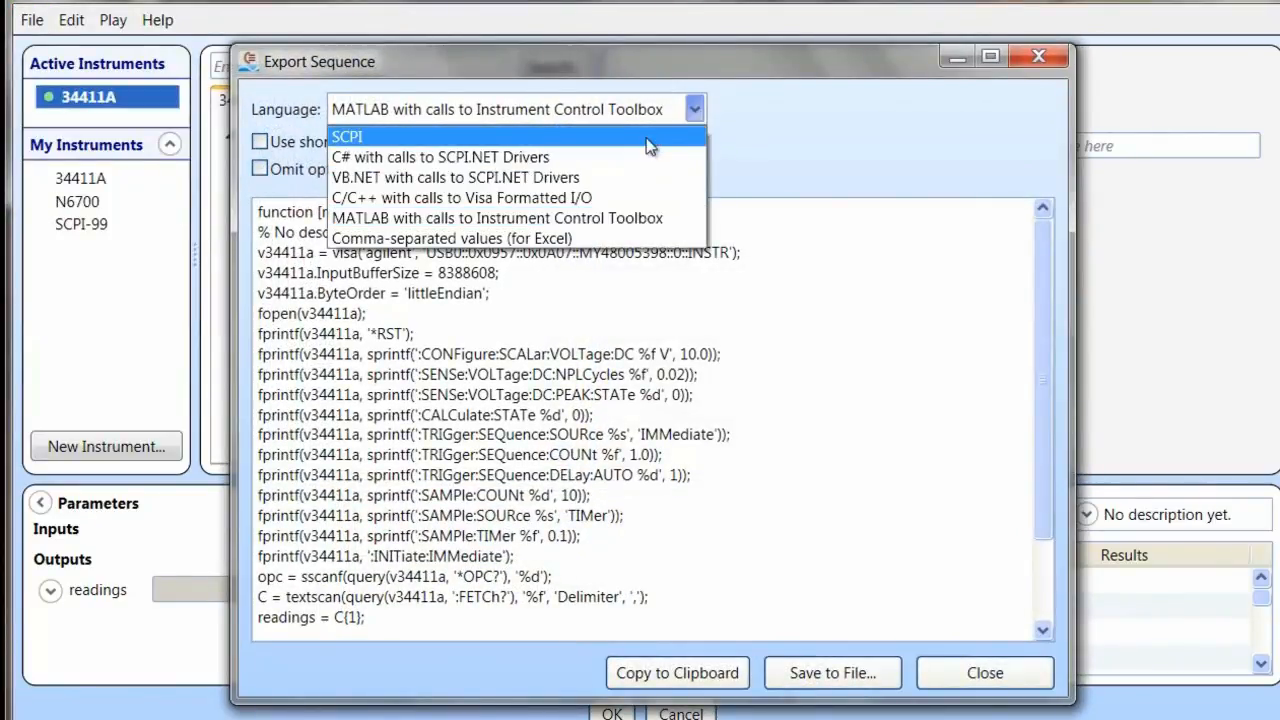
click(440, 156)
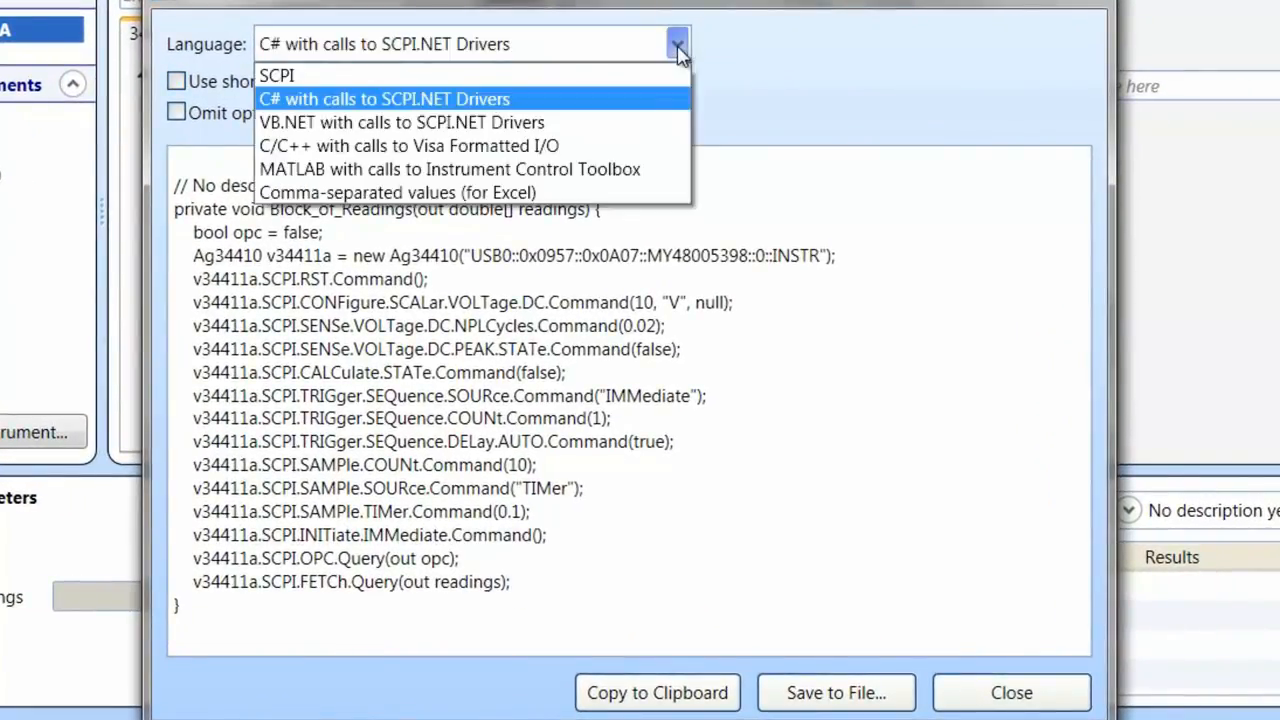
mouse_move(470, 76)
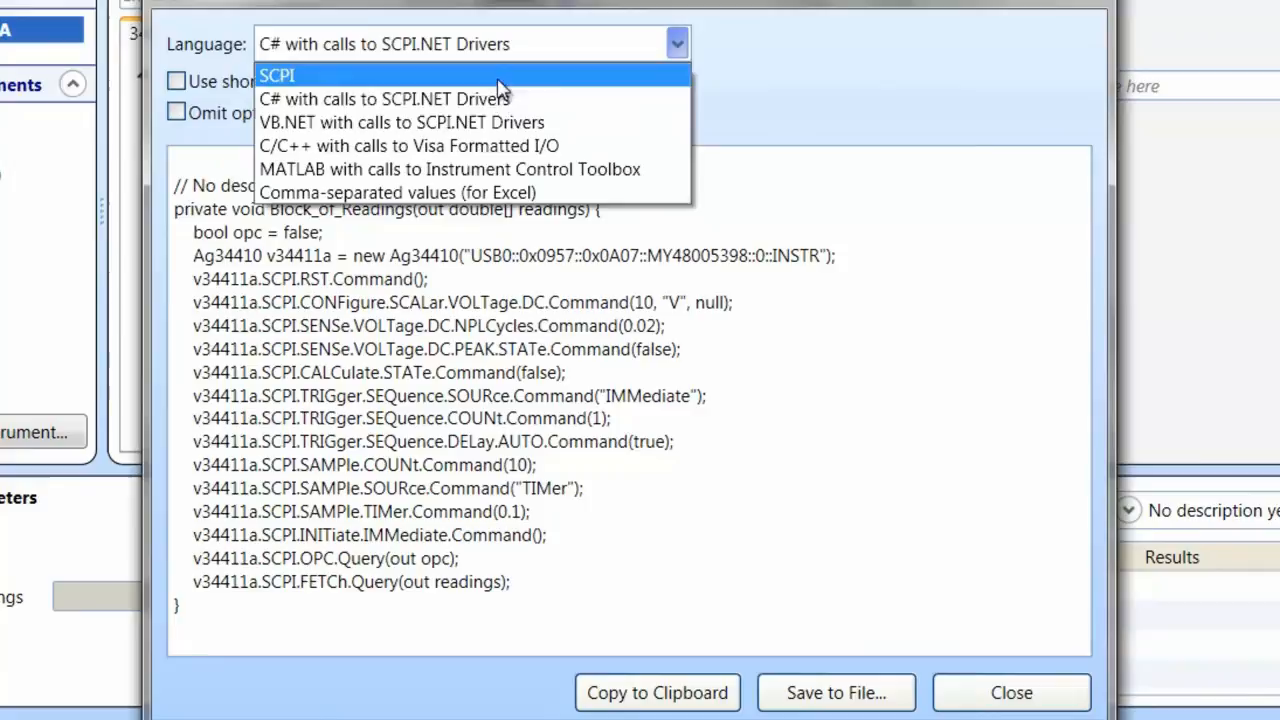
mouse_move(470, 168)
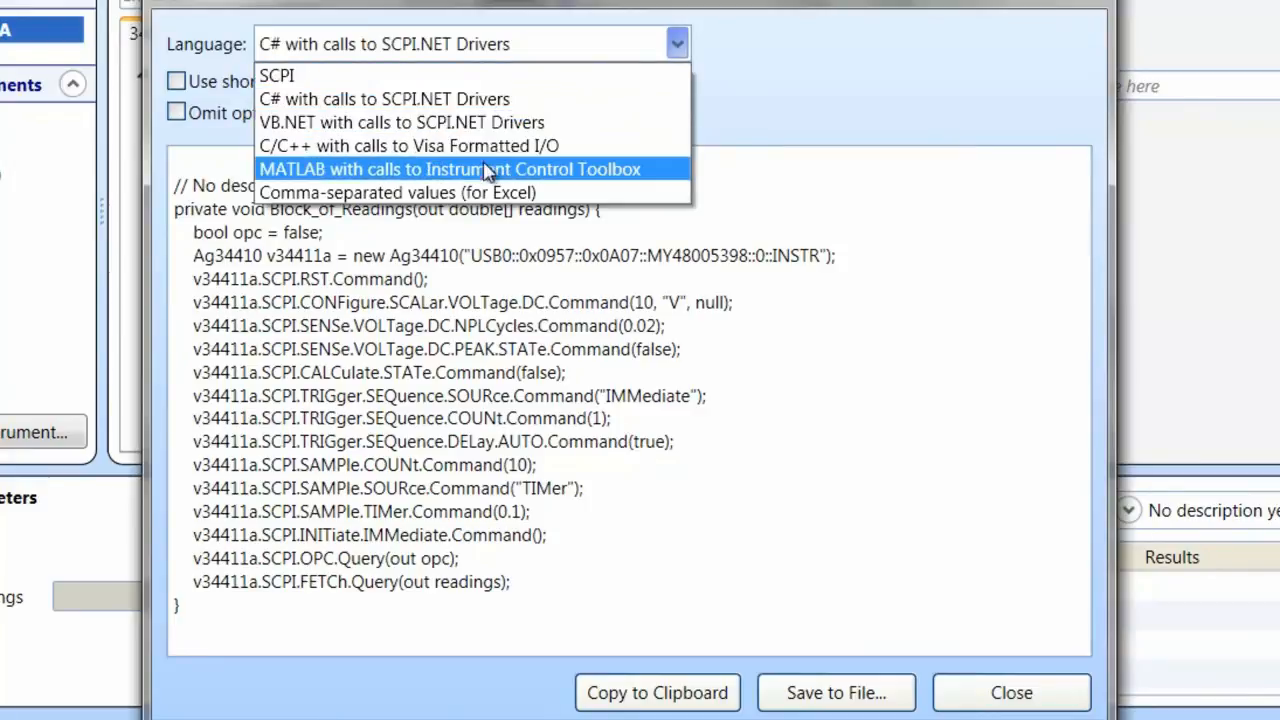
click(450, 168)
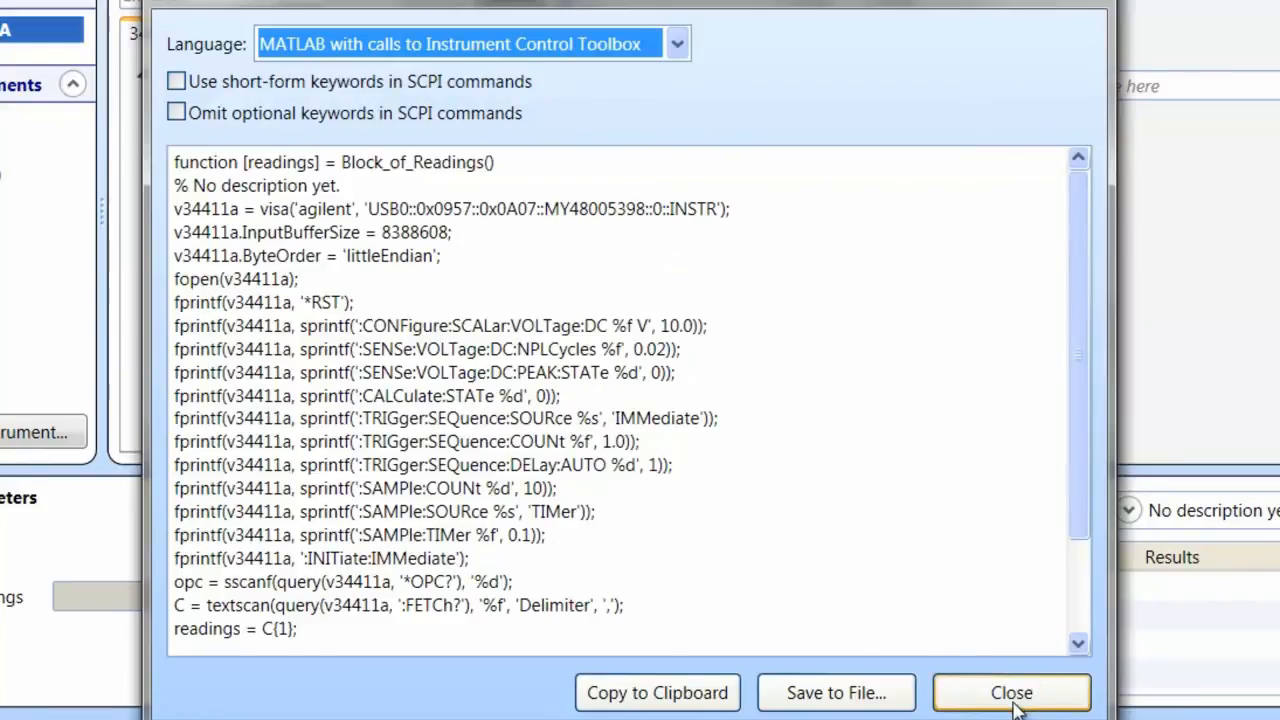
click(1012, 692)
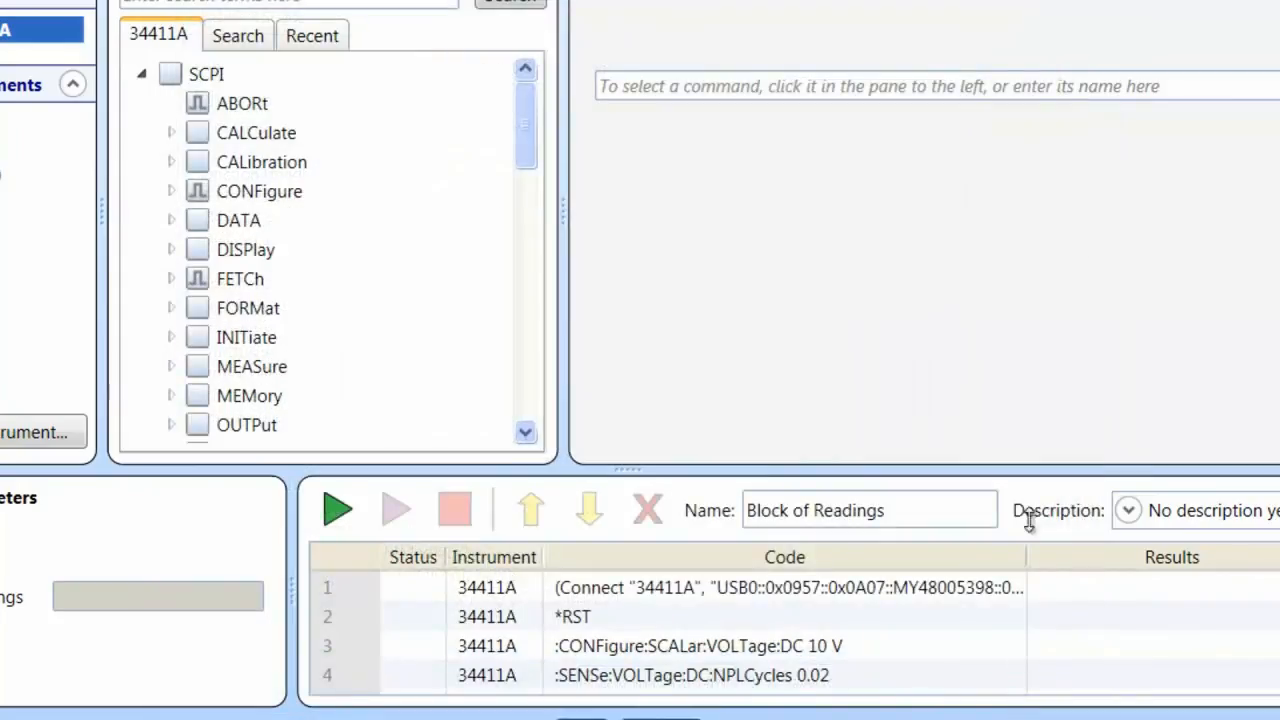